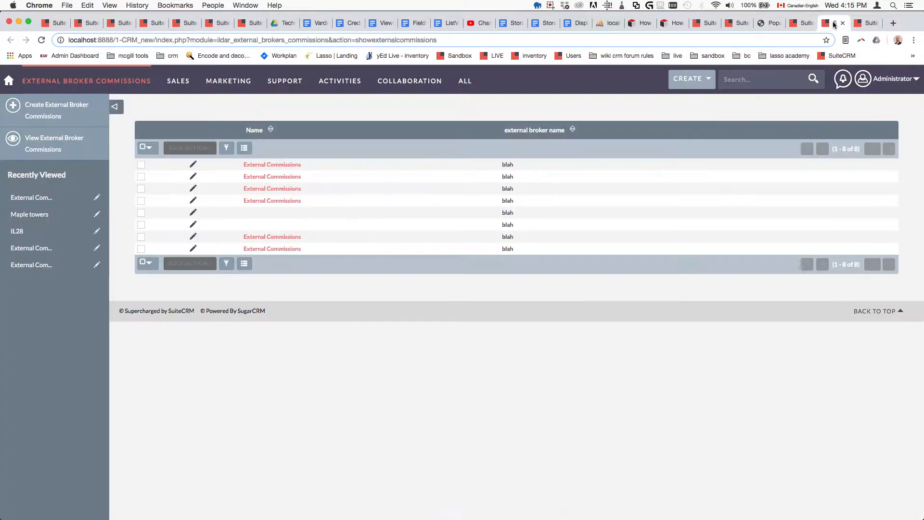
mouse_move(508, 177)
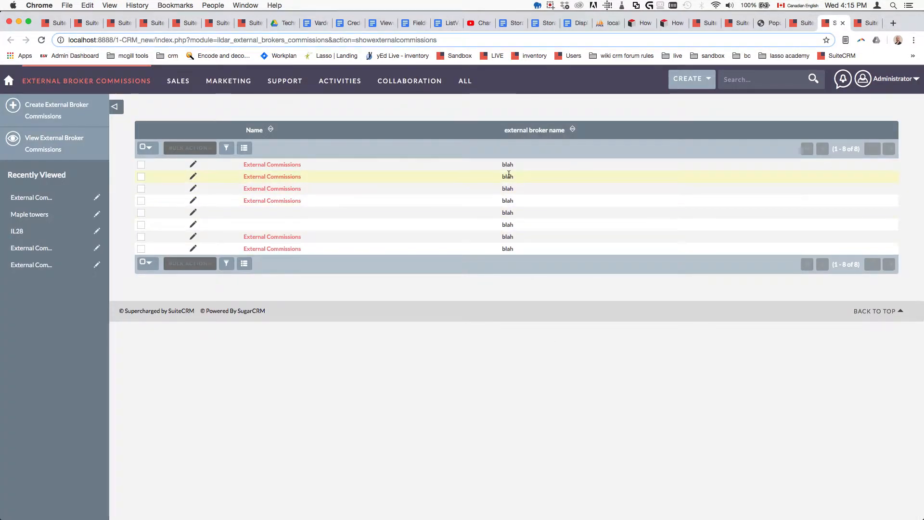
mouse_move(501, 136)
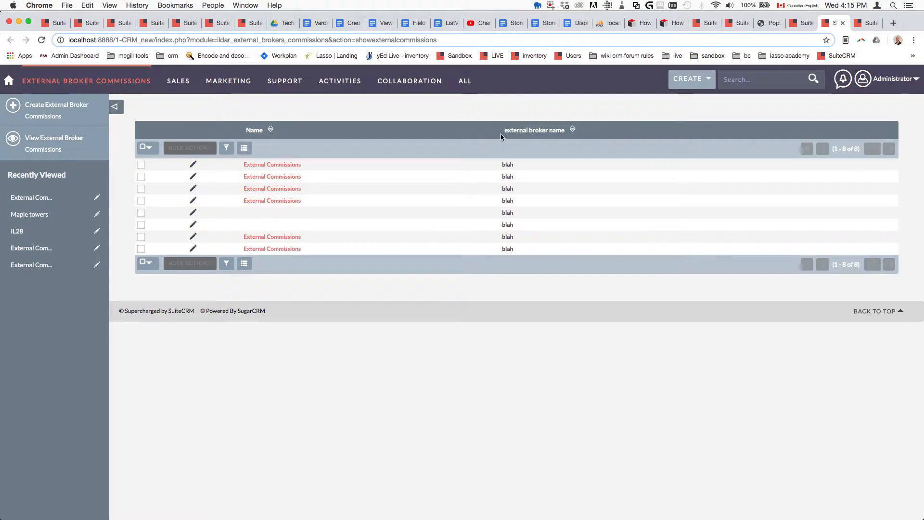
mouse_move(505, 176)
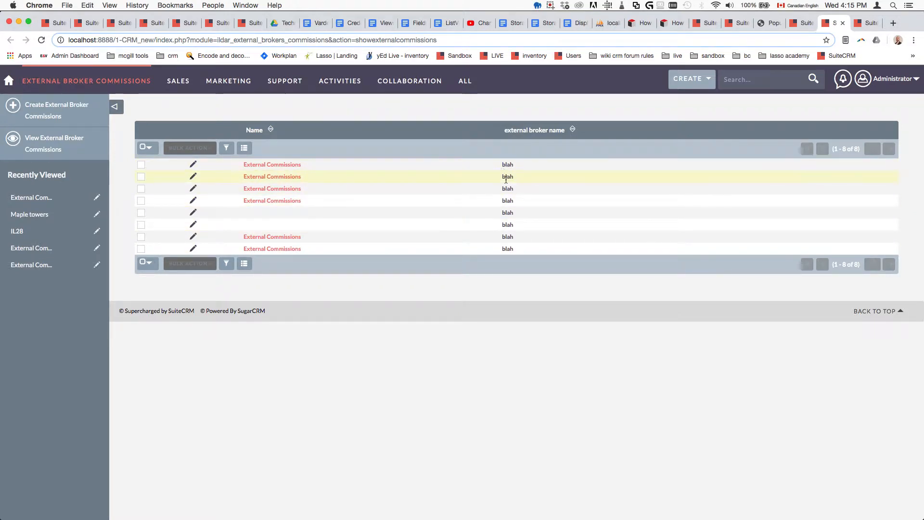
mouse_move(545, 200)
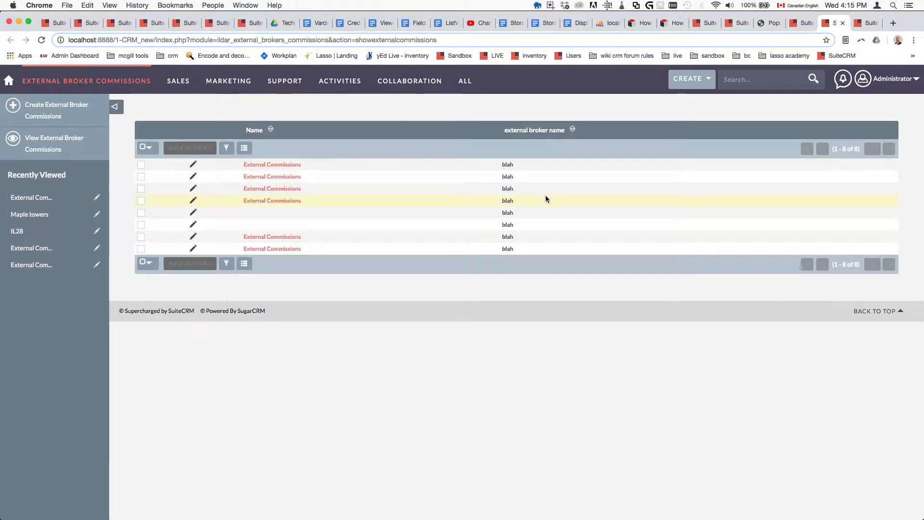
mouse_move(566, 221)
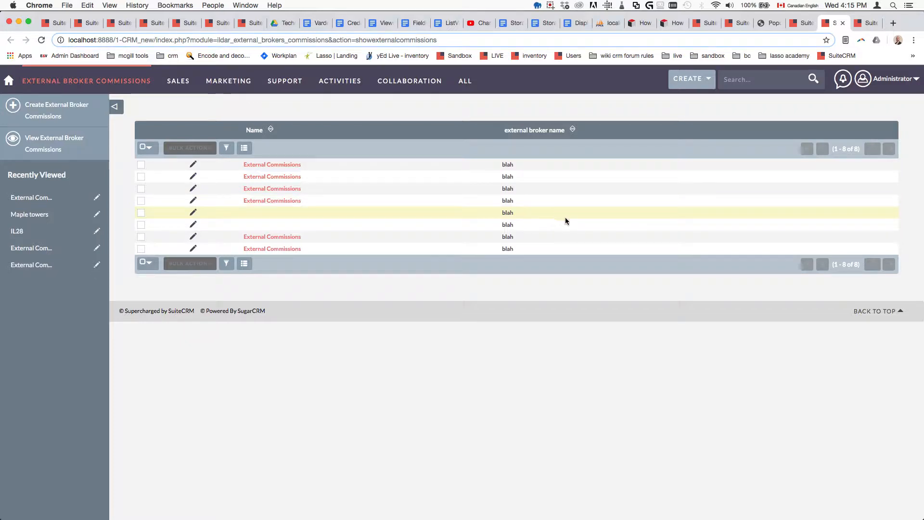
mouse_move(558, 217)
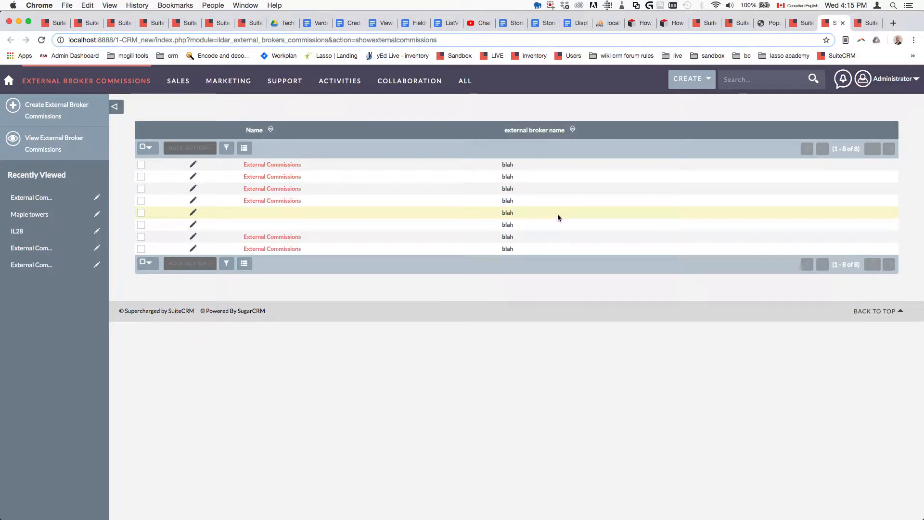
mouse_move(579, 333)
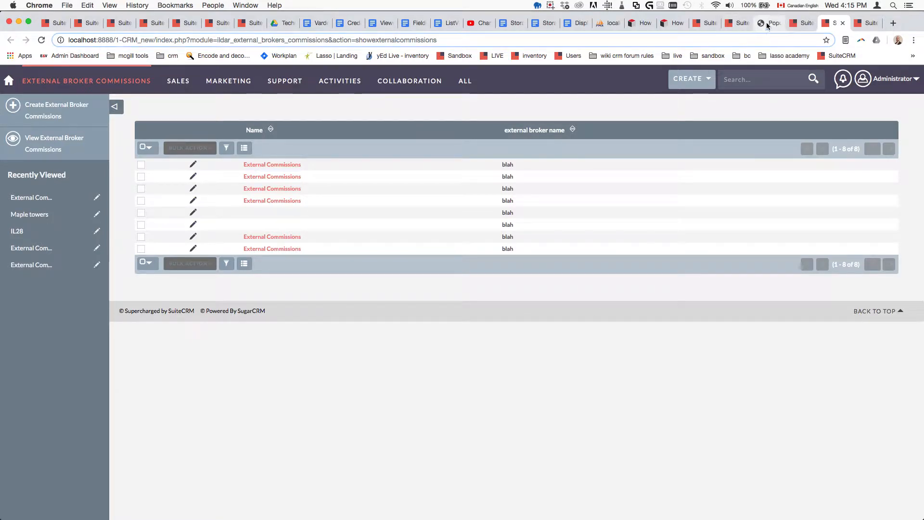
Step: Review the archived eggsurplus dropdown article in Chrome and select getProjectTemplates
left_click(769, 23)
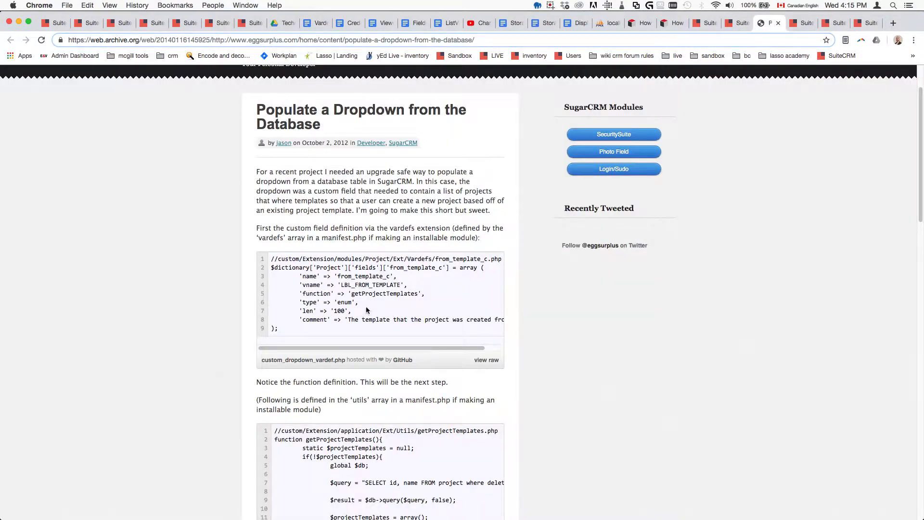
scroll("up", 3)
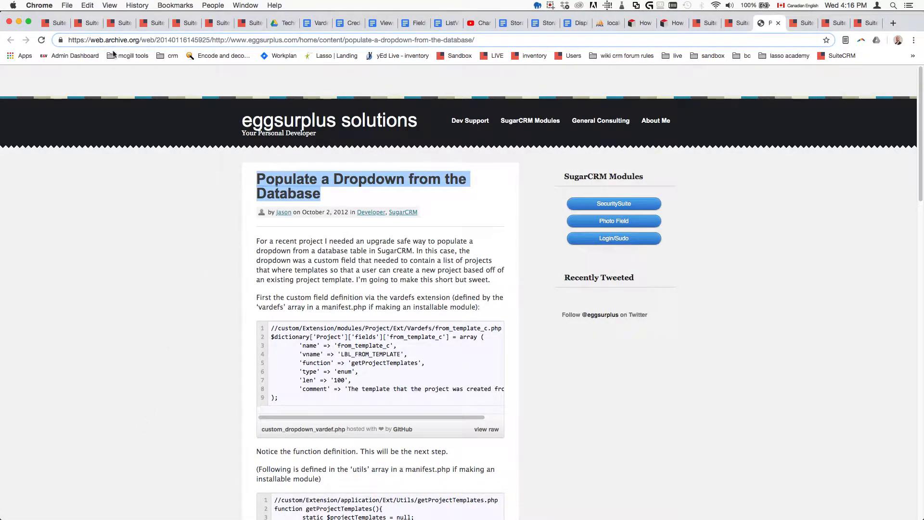
scroll("down", 3)
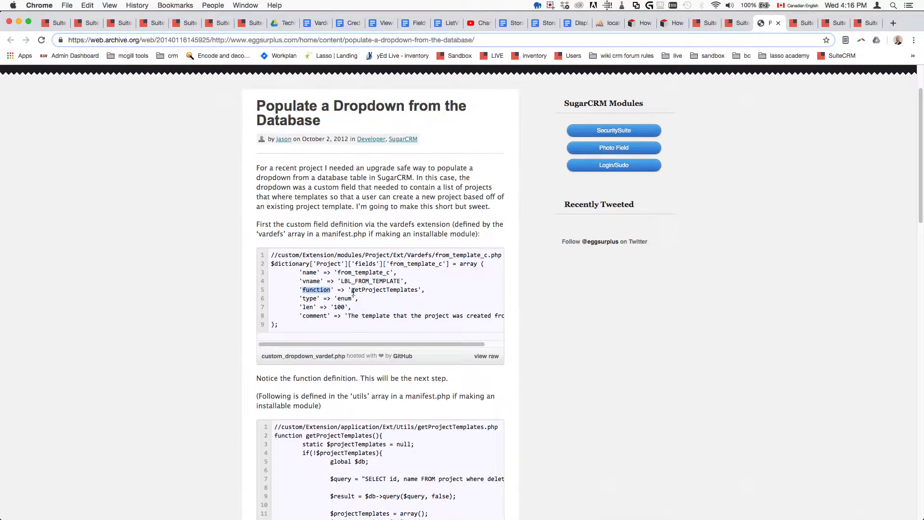
double_click(384, 290)
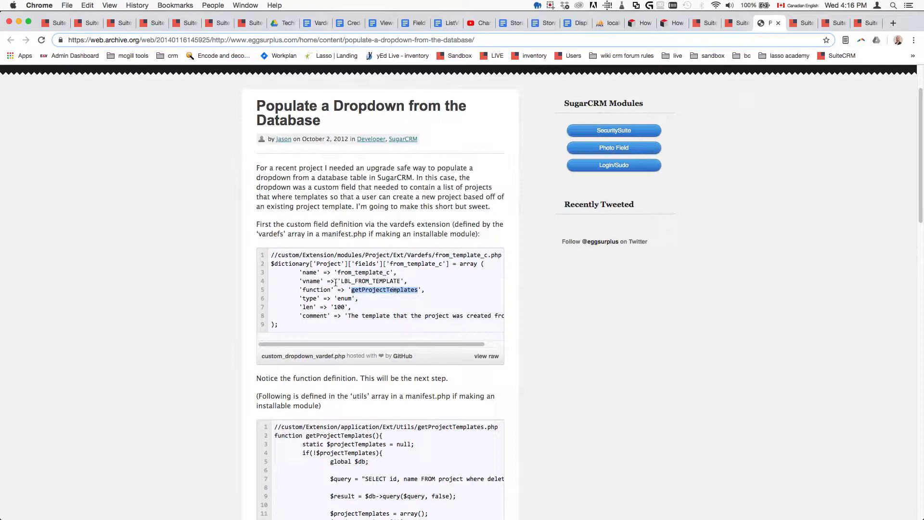
mouse_move(425, 305)
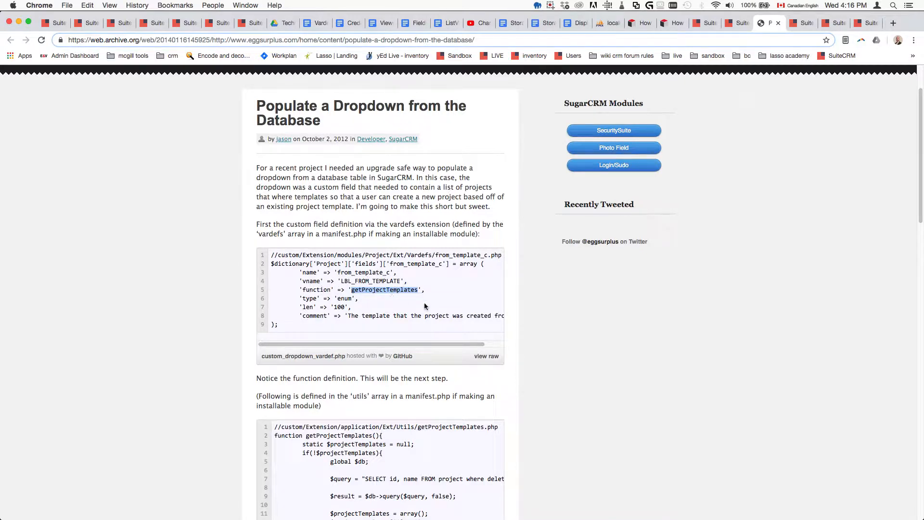
mouse_move(169, 346)
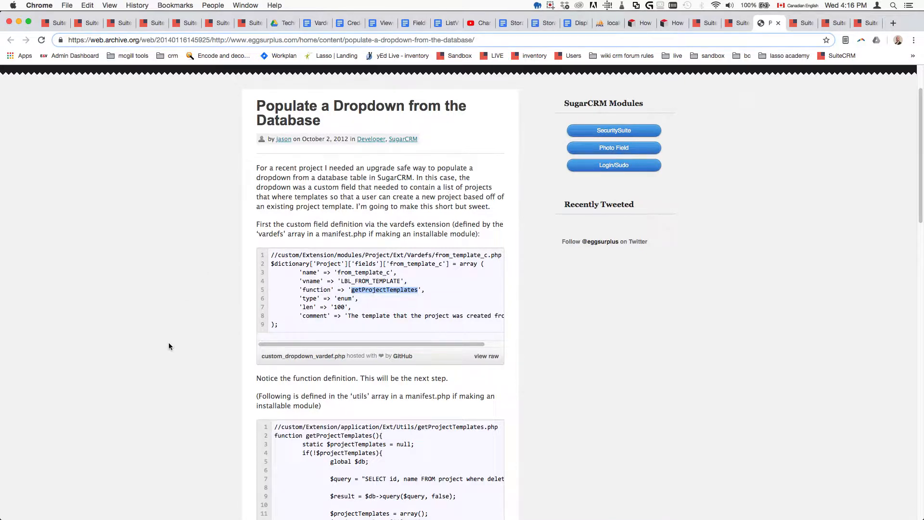
scroll("up", 3)
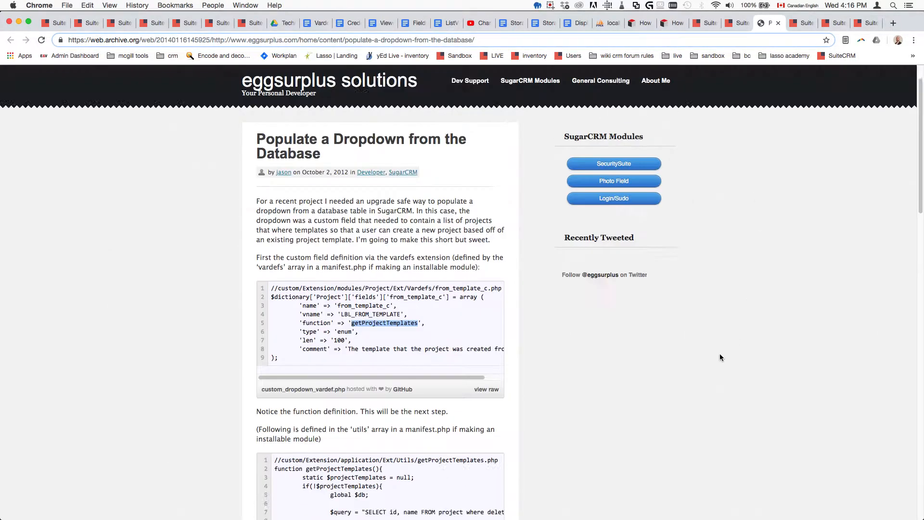
scroll("down", 3)
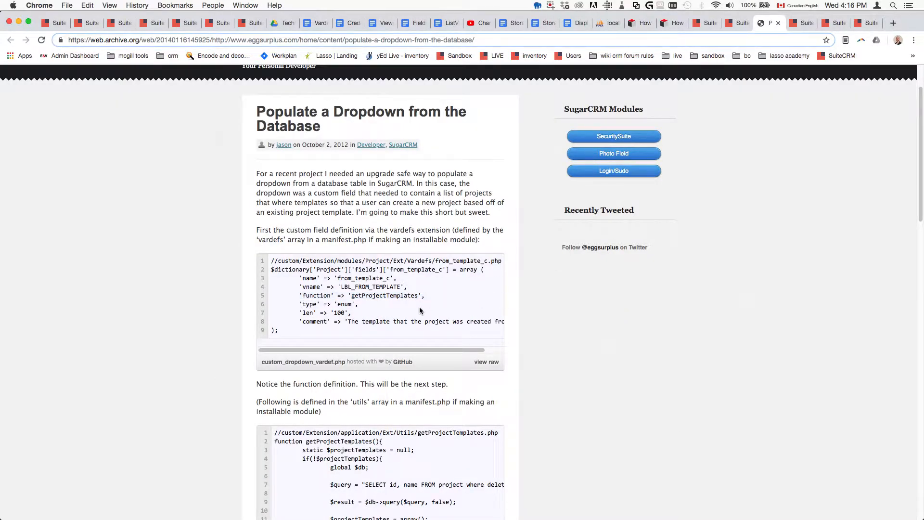
mouse_move(450, 303)
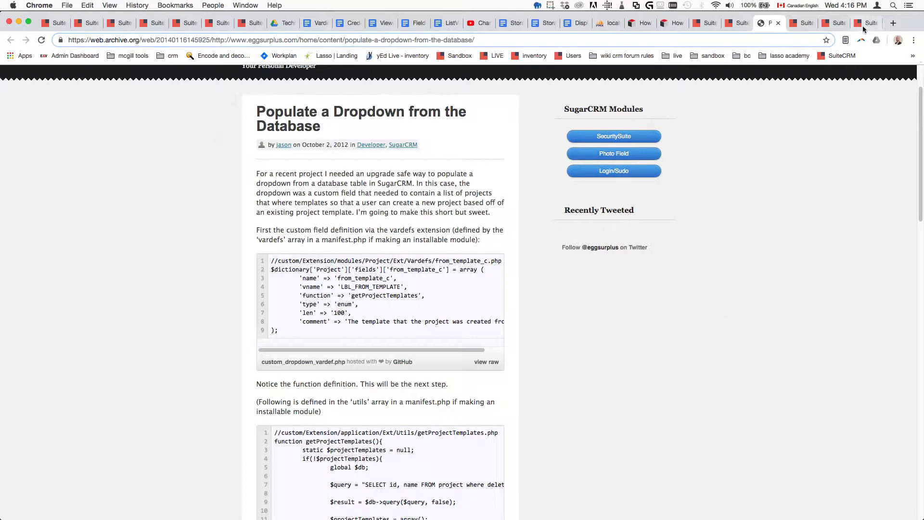
Step: Return to PhpStorm's customutils.php at the fetch_unit_name function
left_click(864, 22)
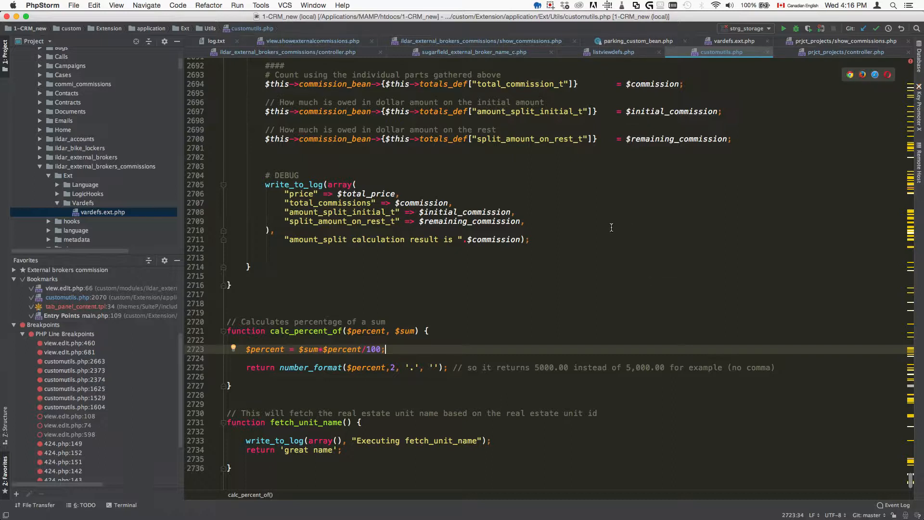
left_click(336, 468)
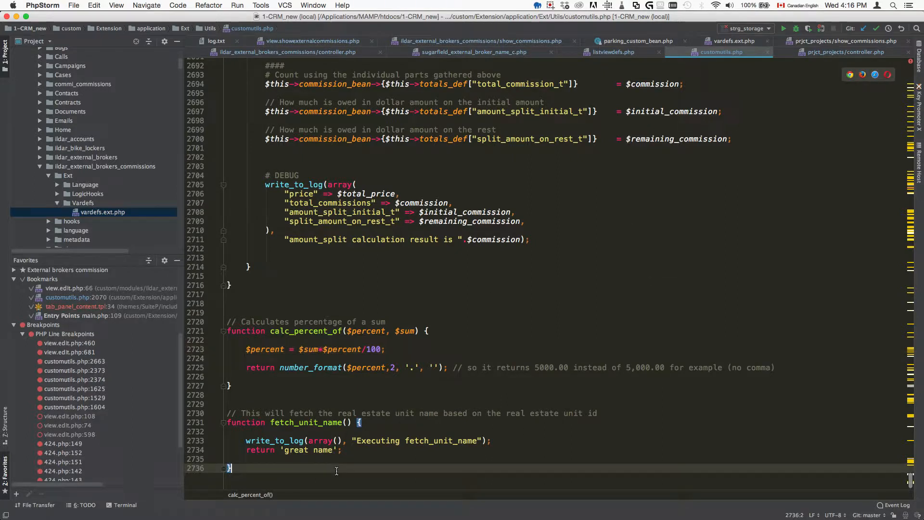
mouse_move(511, 42)
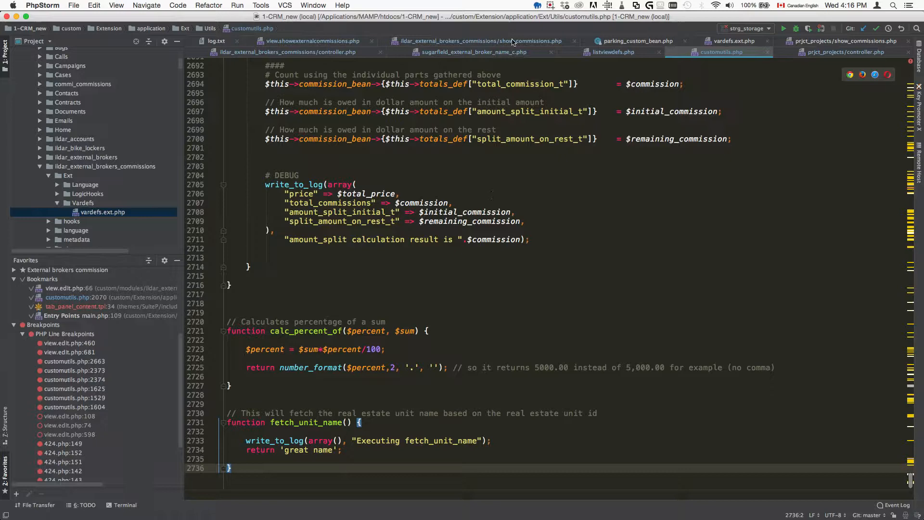
mouse_move(511, 83)
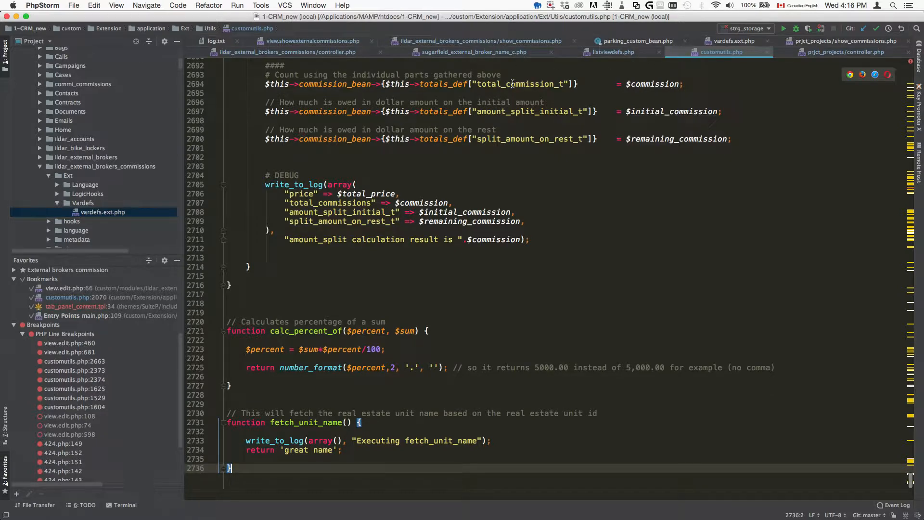
Step: Inspect view.showexternalcommissions.php: the view.list.php require_once and the class extending ViewList
left_click(313, 40)
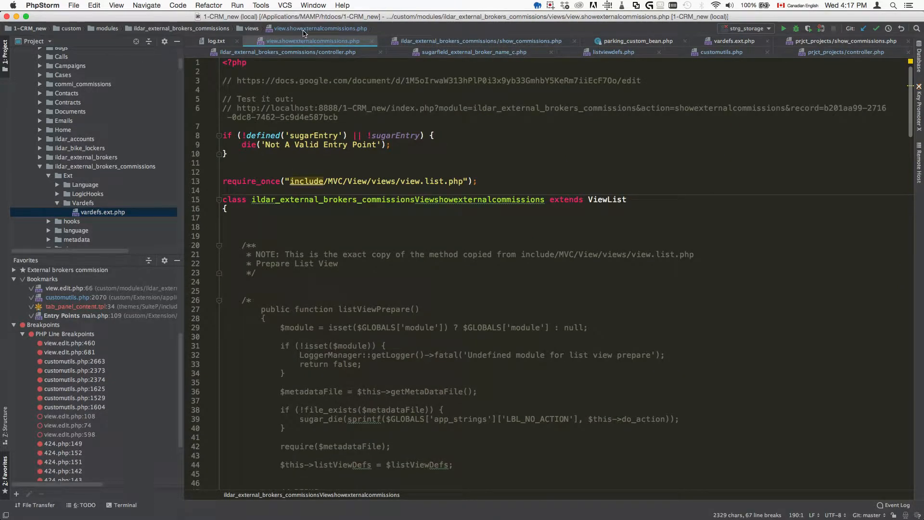
mouse_move(339, 27)
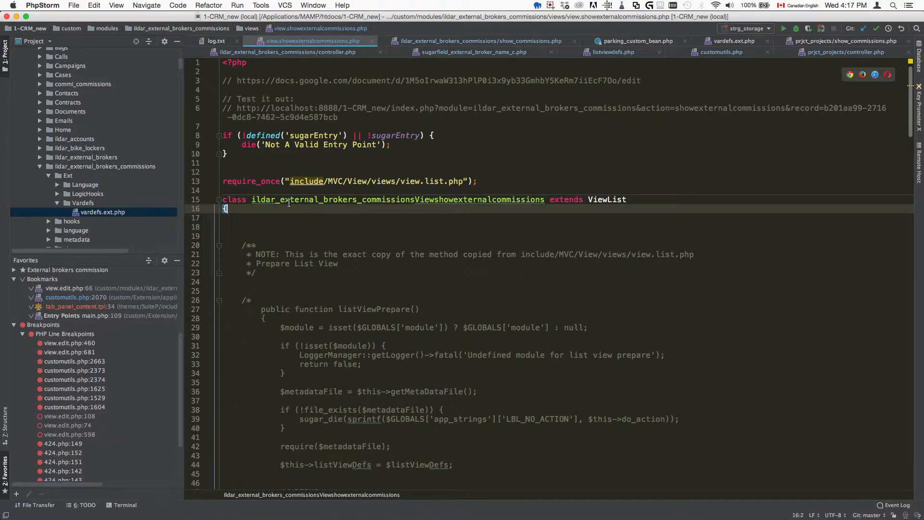
left_click(238, 226)
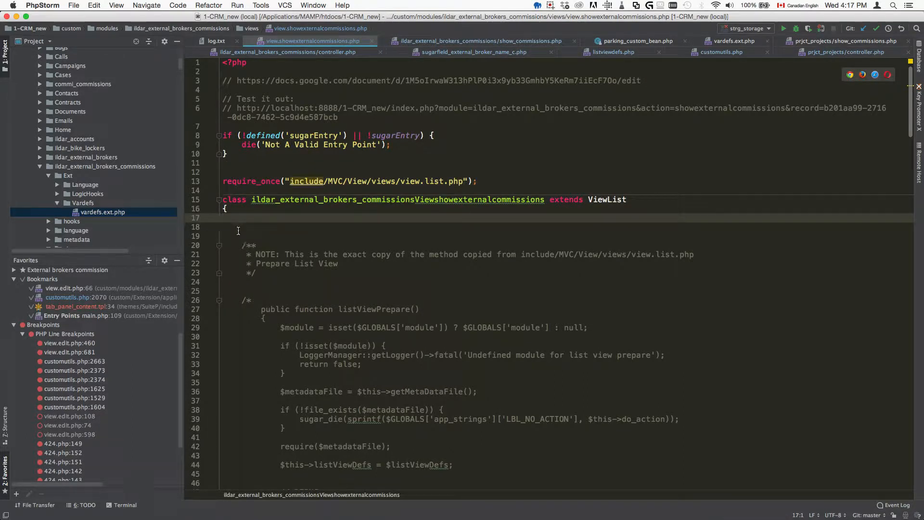
left_click(475, 181)
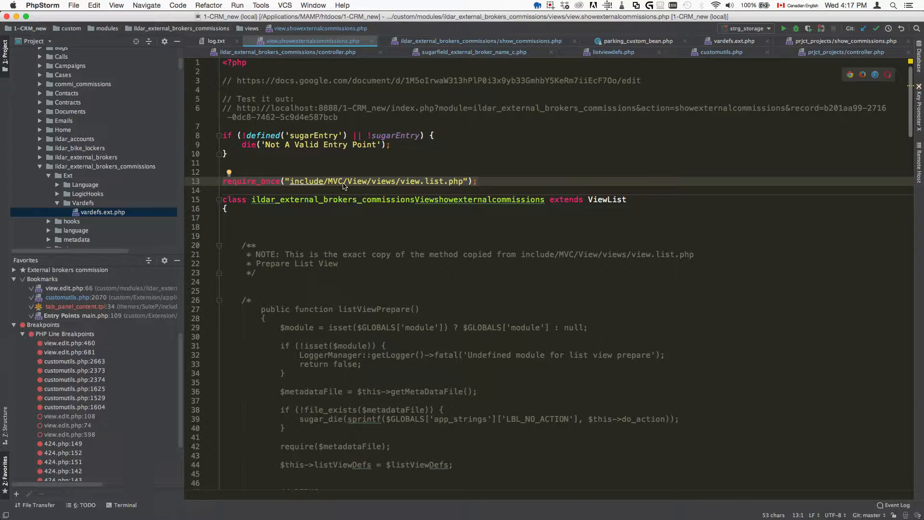
mouse_move(420, 191)
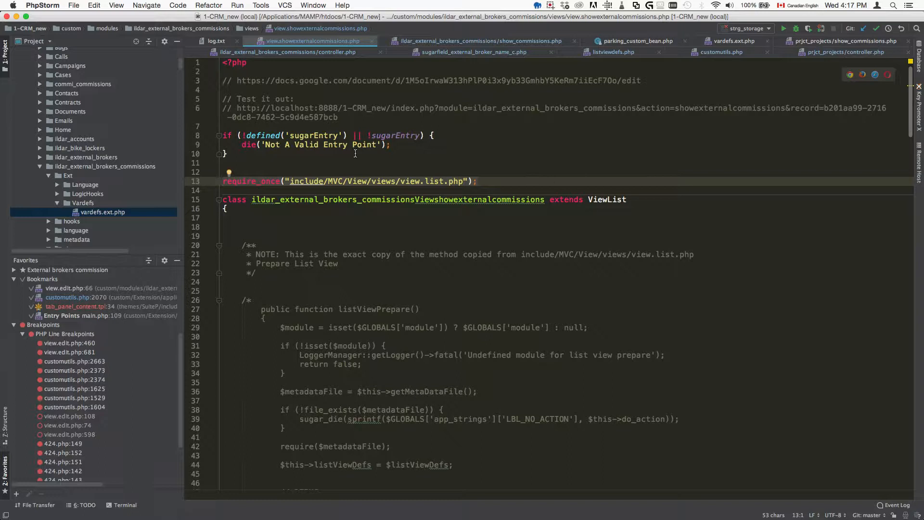
left_click(229, 208)
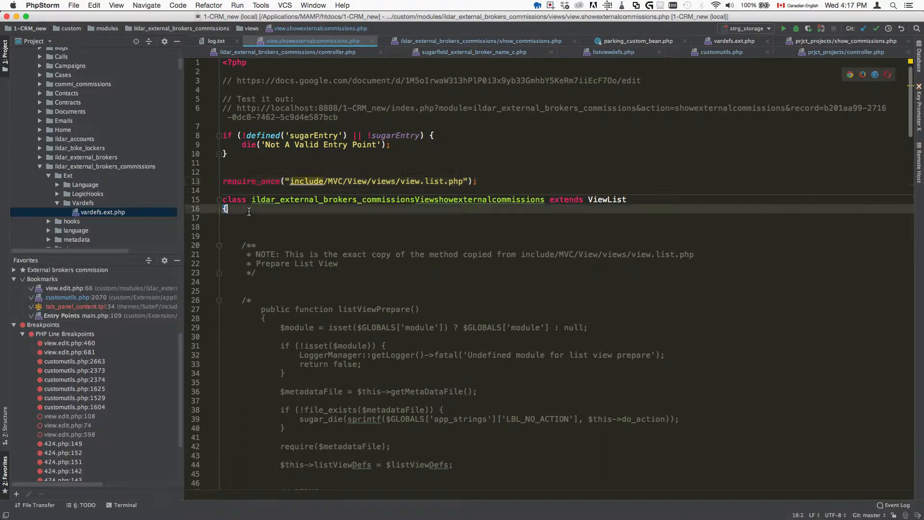
left_click(230, 218)
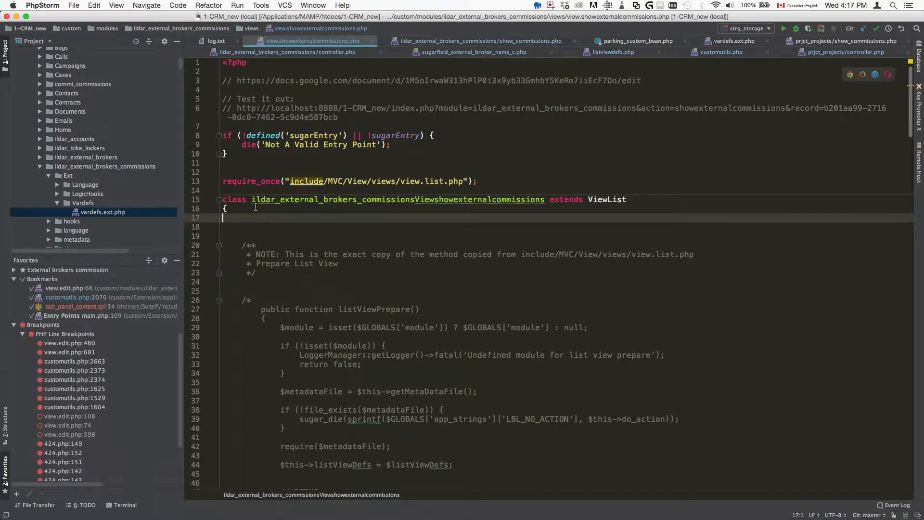
left_click(412, 199)
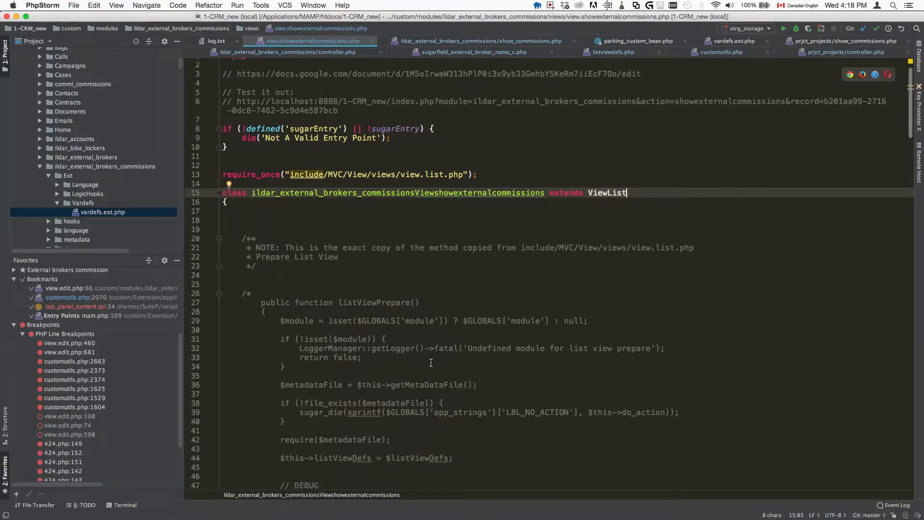
scroll("down", 3)
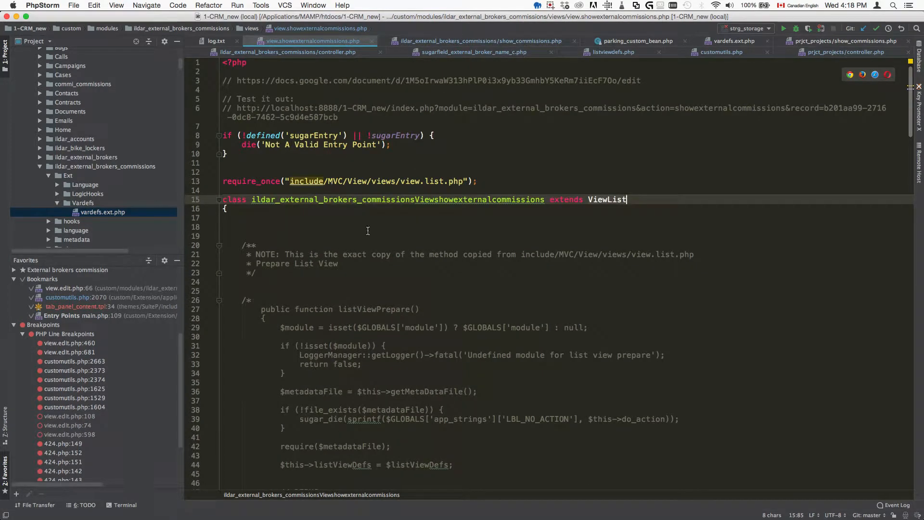
mouse_move(428, 161)
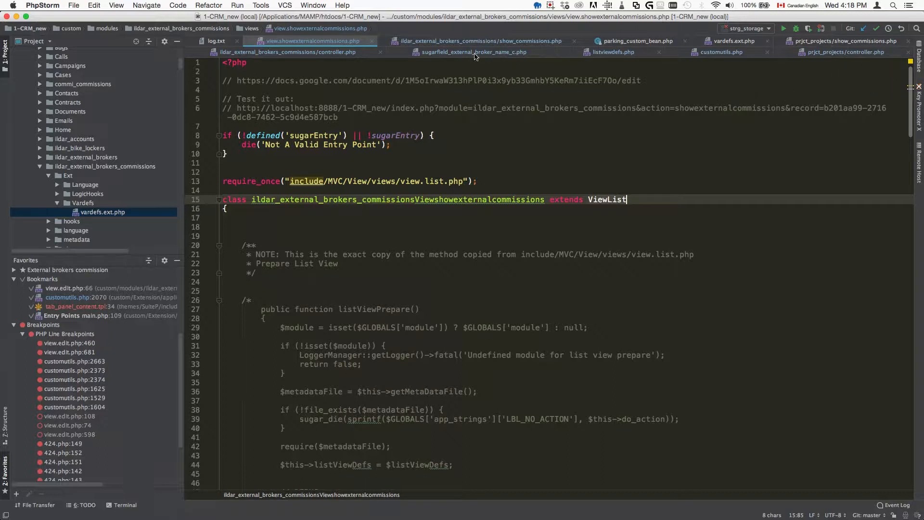
mouse_move(480, 41)
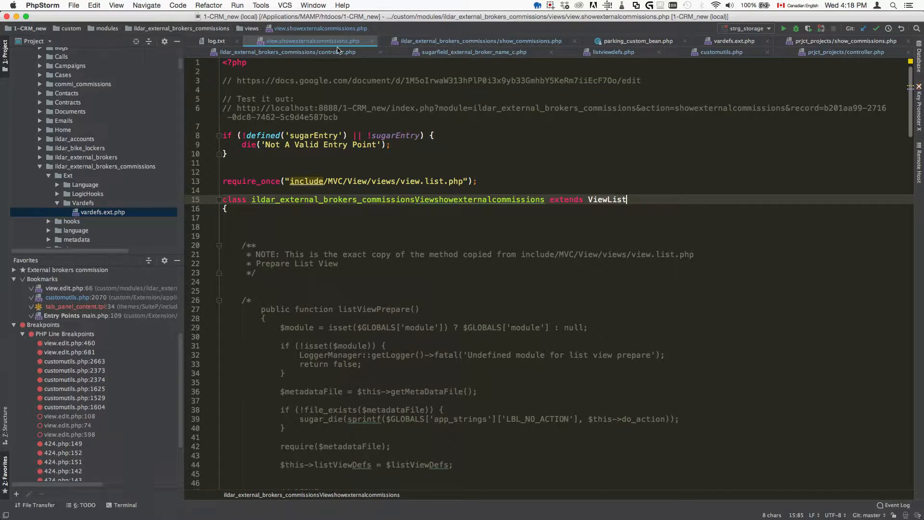
Step: Inspect action_showexternalcommissions in controller.php and select the show_commissions_c bean assignment lines
left_click(288, 52)
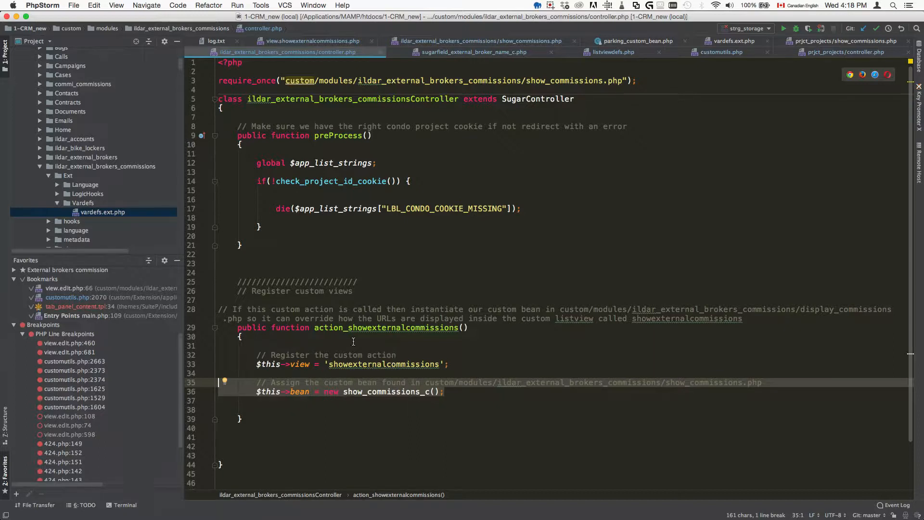
left_click(424, 382)
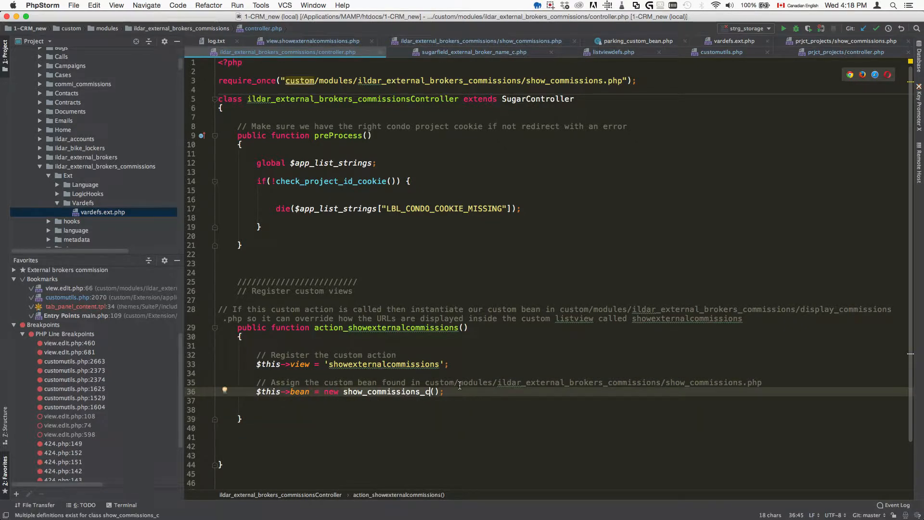
mouse_move(430, 392)
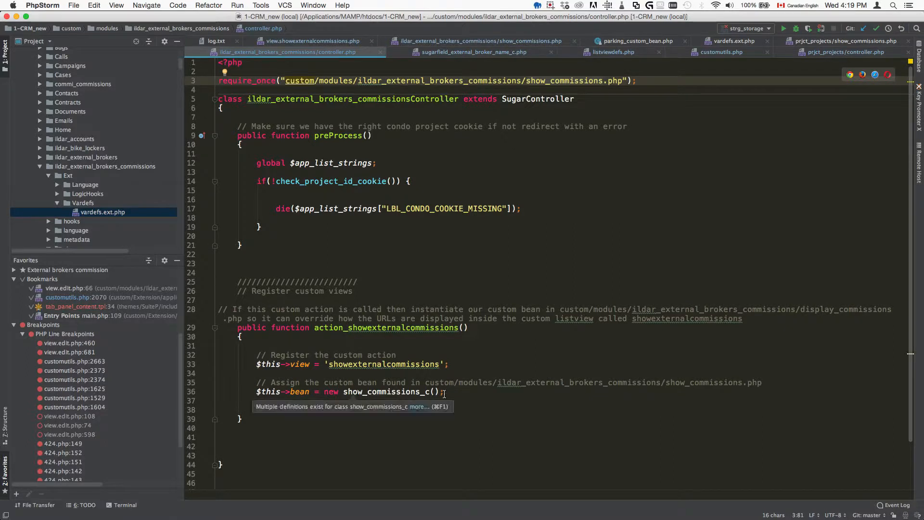
left_click(339, 392)
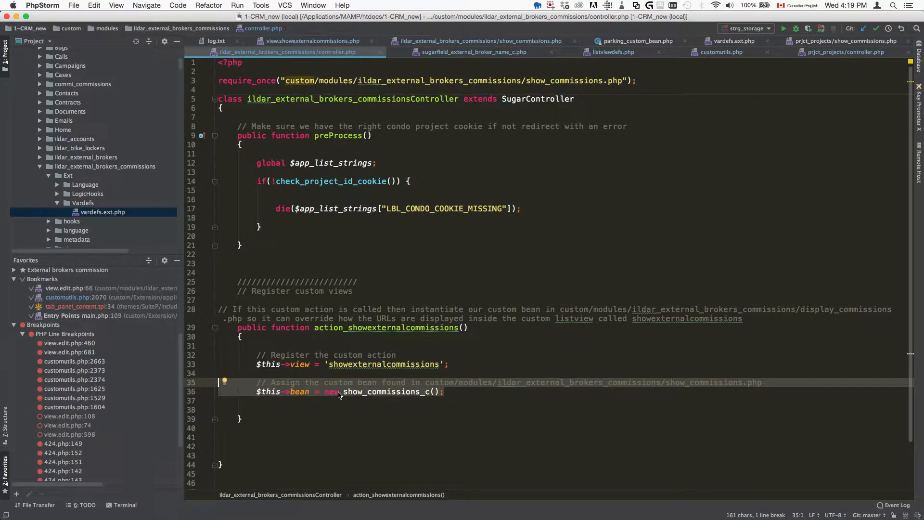
left_click(388, 327)
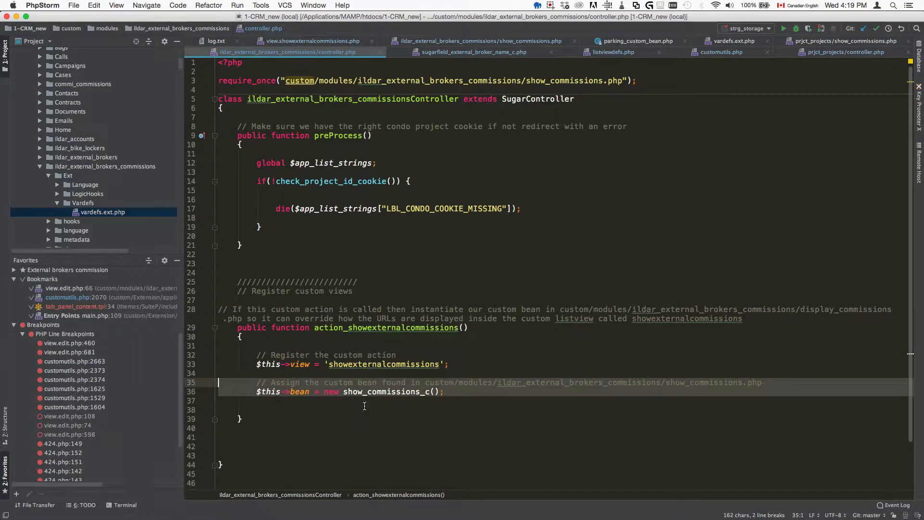
mouse_move(389, 391)
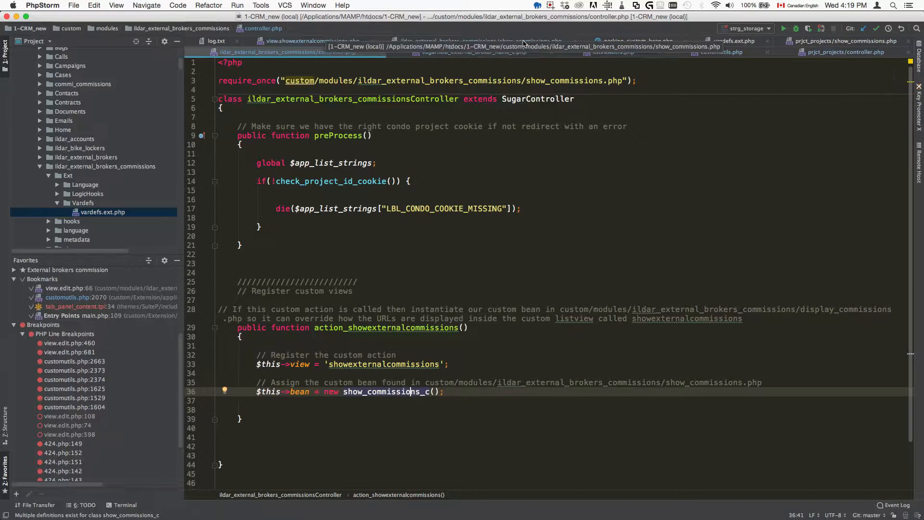
Step: Inspect show_commissions.php: the module bean require_once and the show_commissions_c class name
left_click(480, 40)
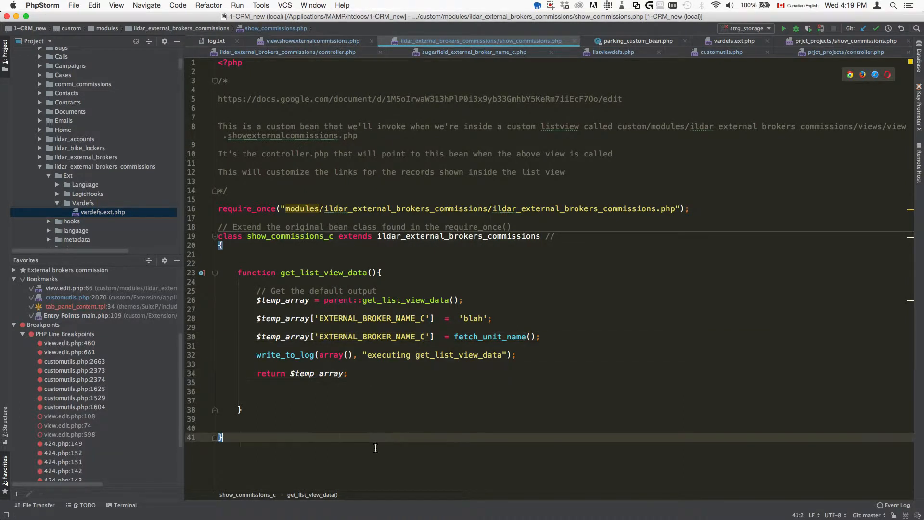
mouse_move(362, 368)
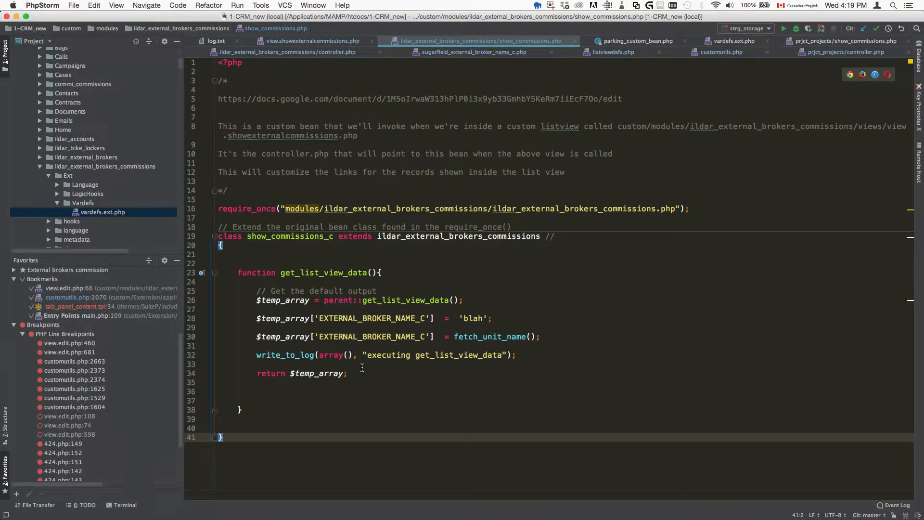
left_click(689, 209)
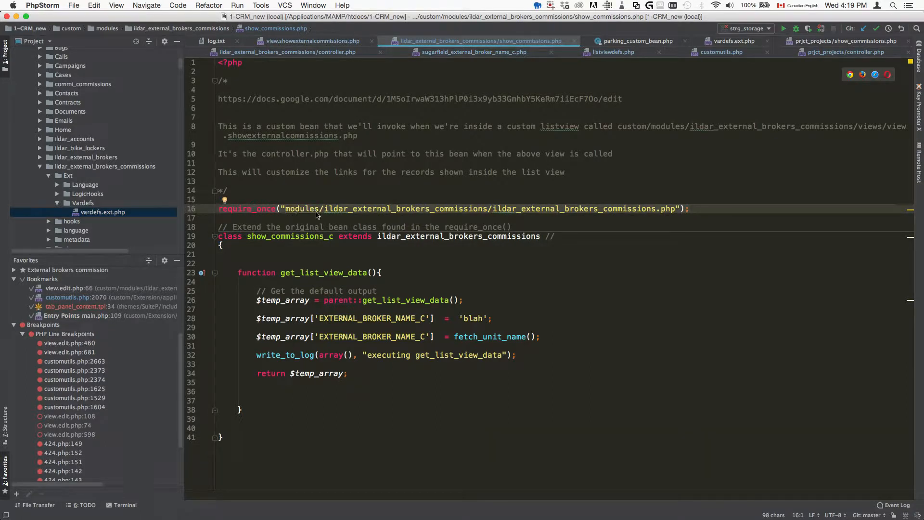
mouse_move(511, 208)
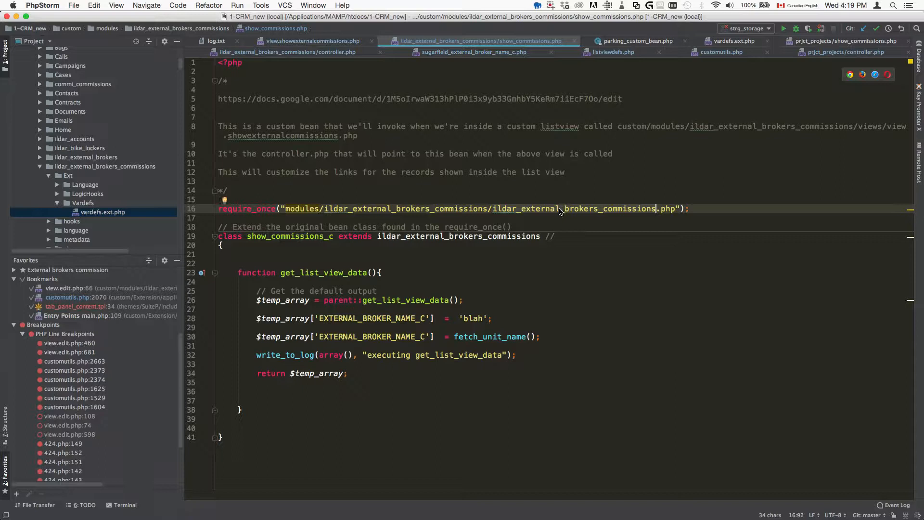
mouse_move(610, 213)
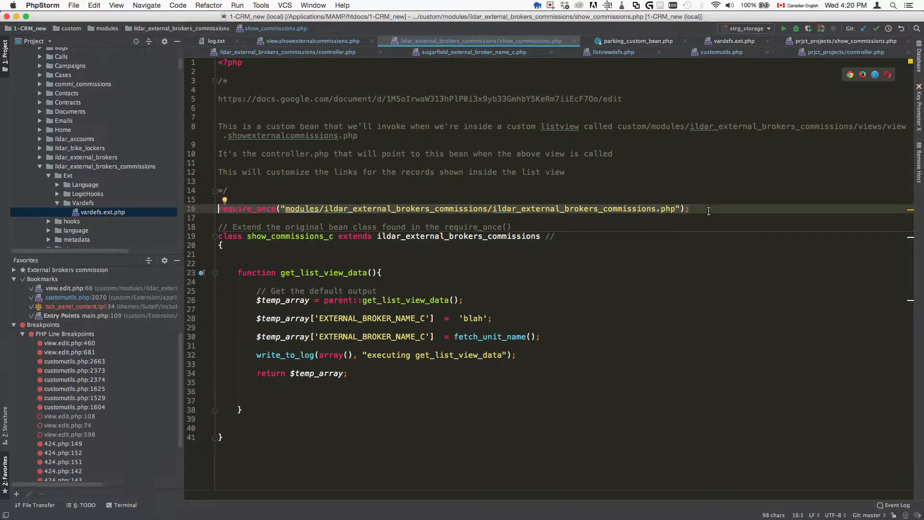
left_click(218, 363)
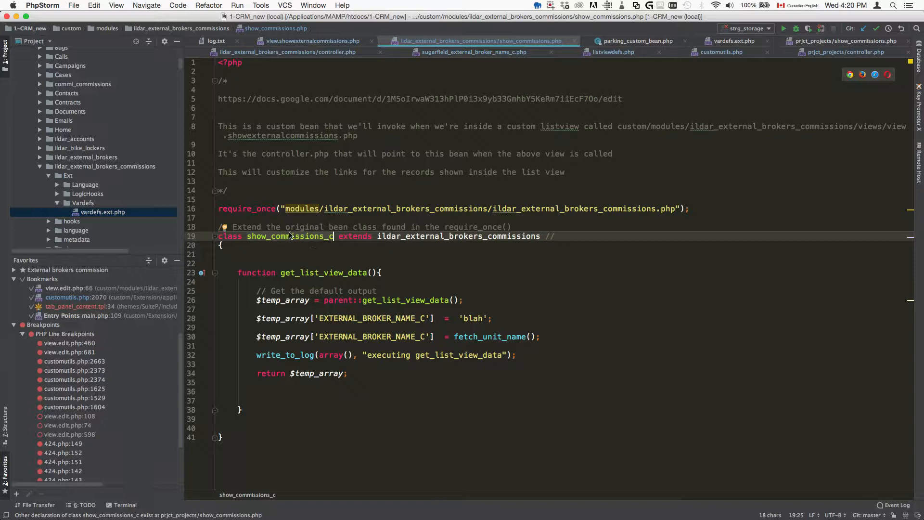
mouse_move(527, 207)
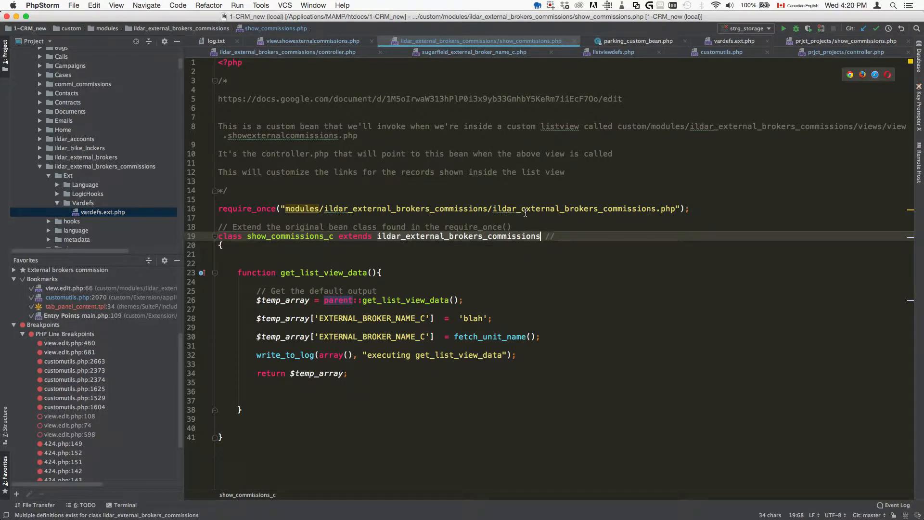
mouse_move(468, 238)
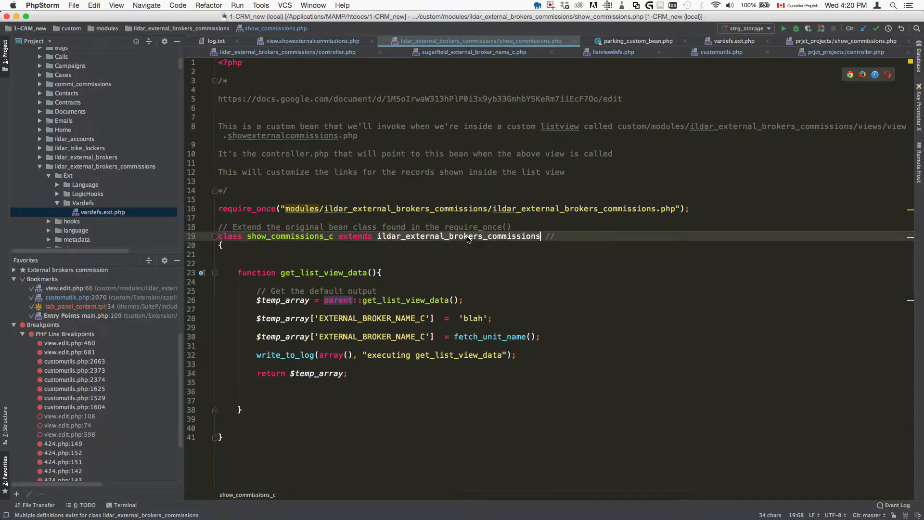
mouse_move(500, 243)
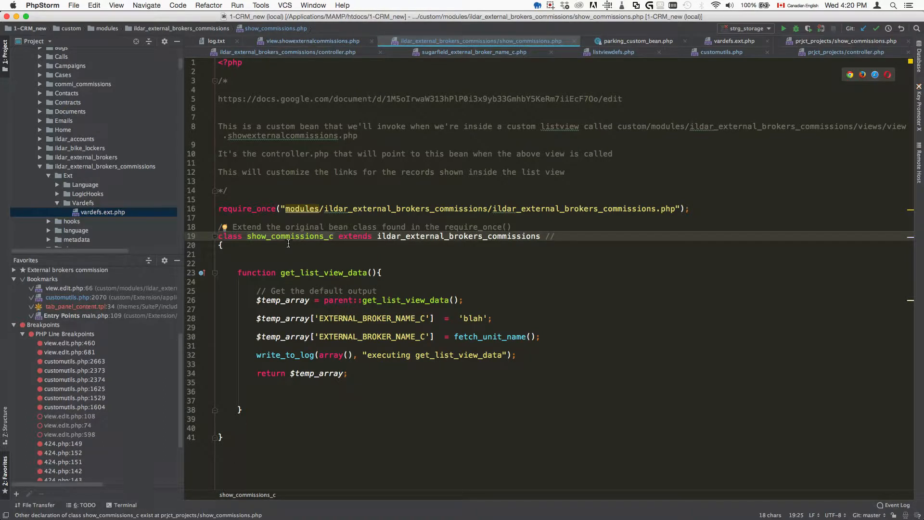
mouse_move(288, 236)
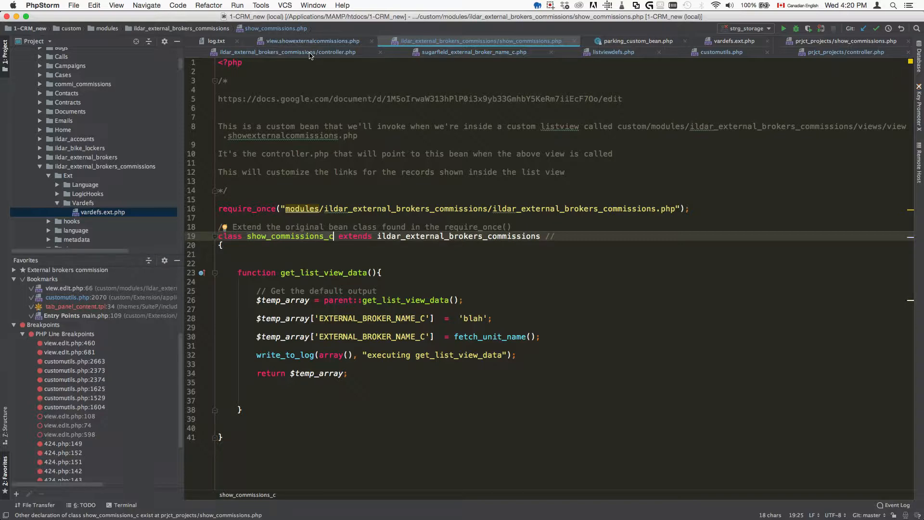
Step: Compare the controller with the custom bean, then look at the overridden get_list_view_data method
left_click(287, 52)
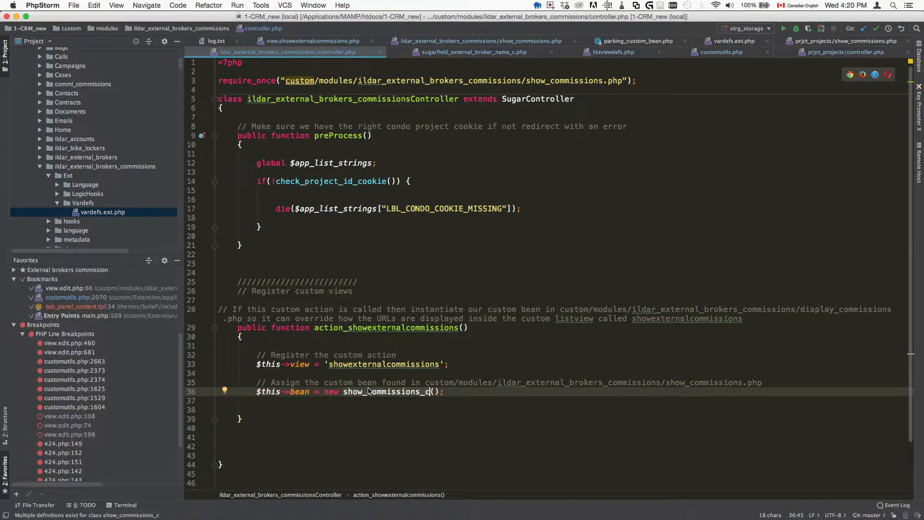
mouse_move(377, 392)
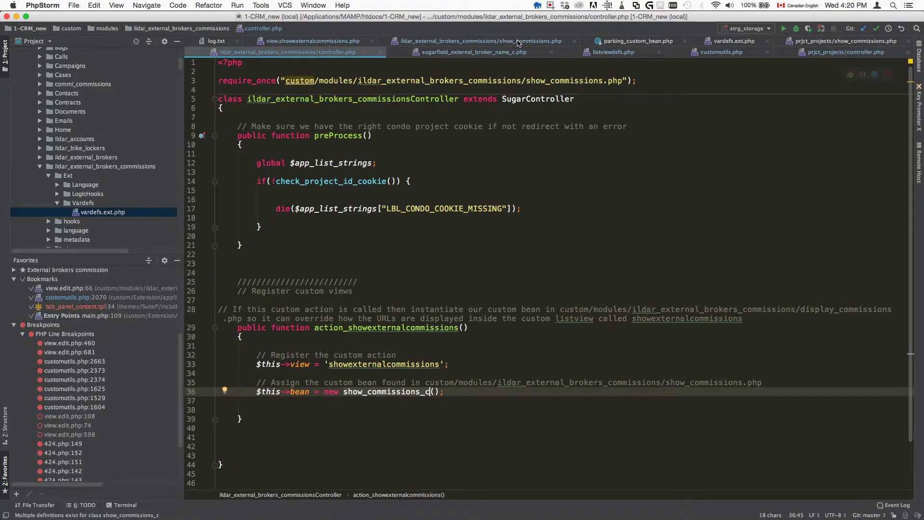
left_click(480, 41)
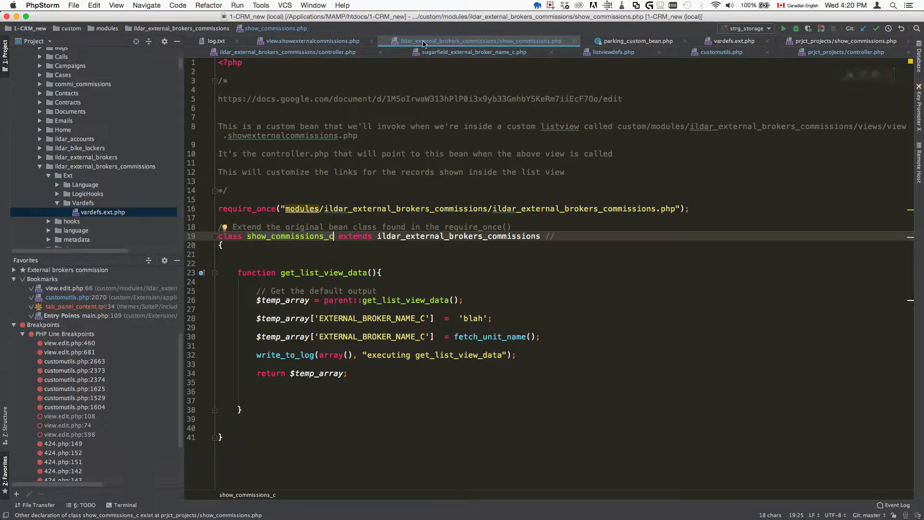
left_click(288, 52)
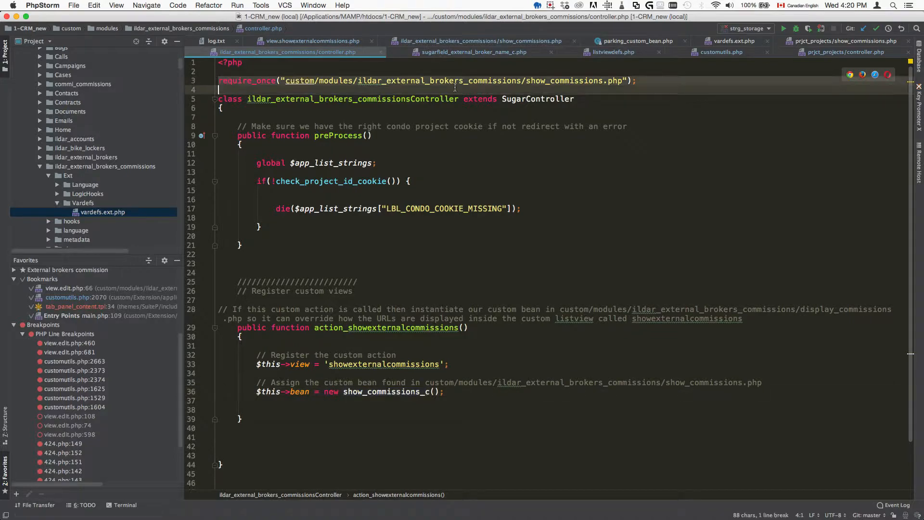
left_click(480, 40)
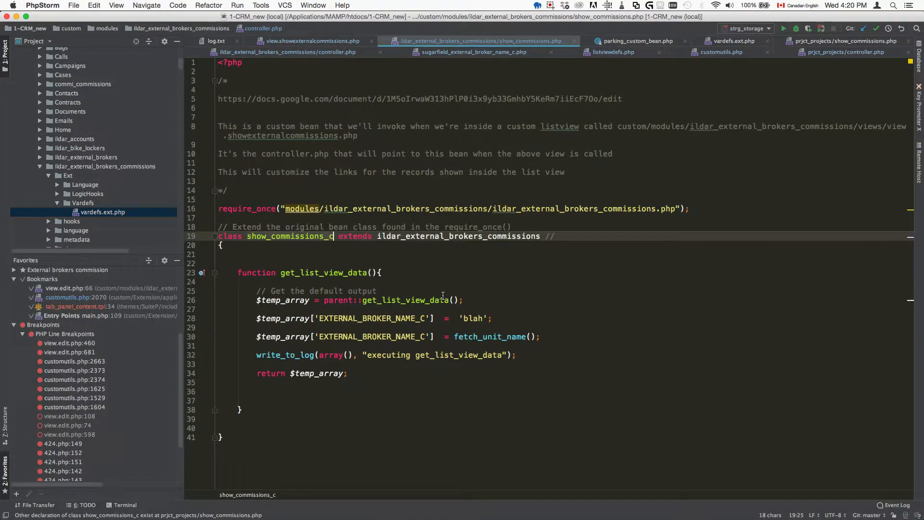
left_click(327, 401)
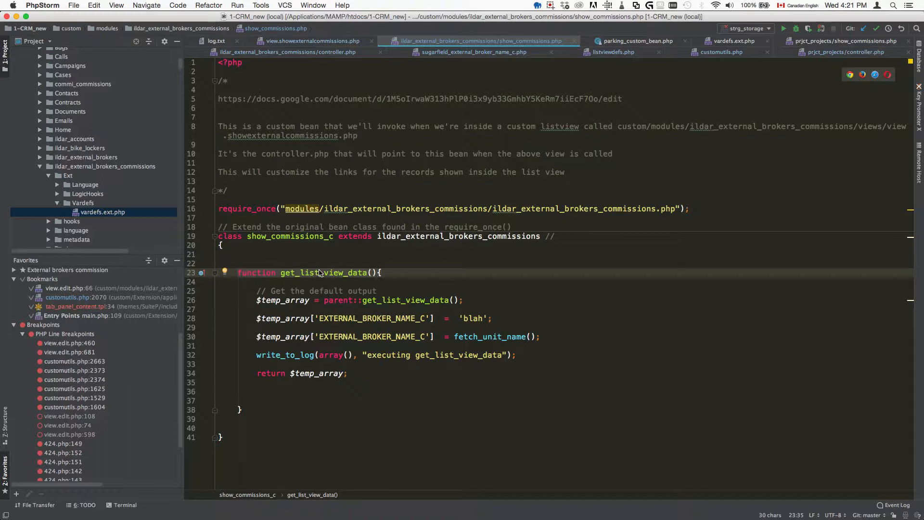
left_click(309, 300)
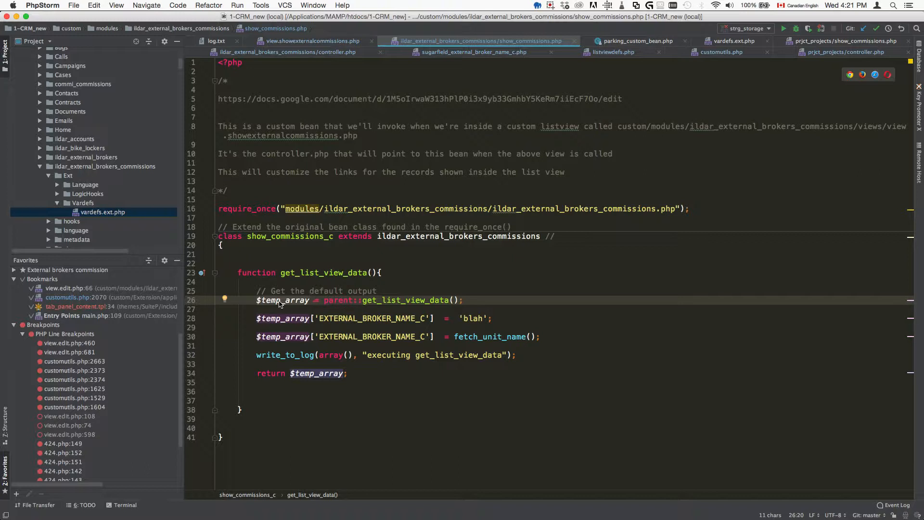
left_click(219, 363)
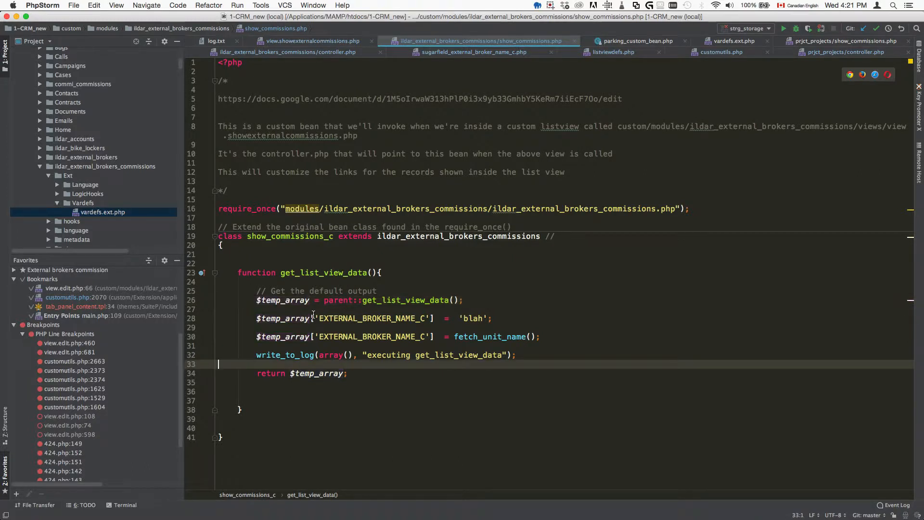
left_click(319, 309)
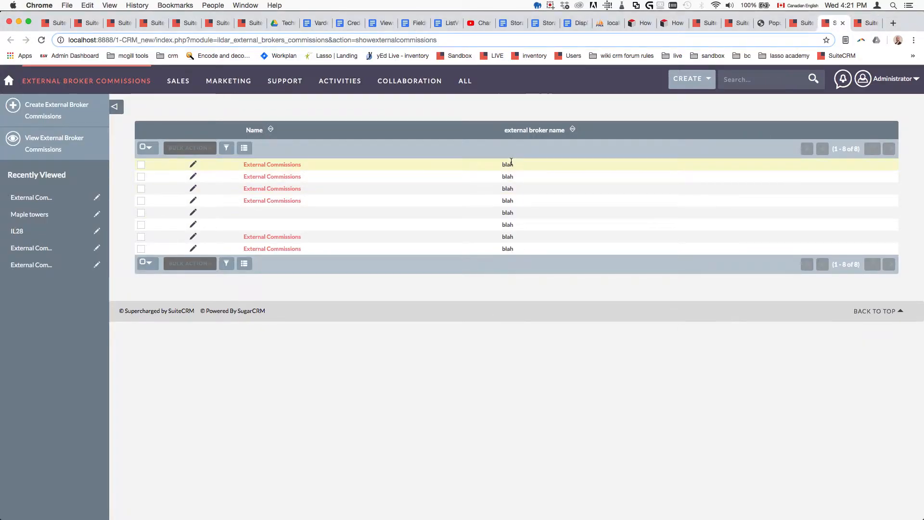
mouse_move(509, 188)
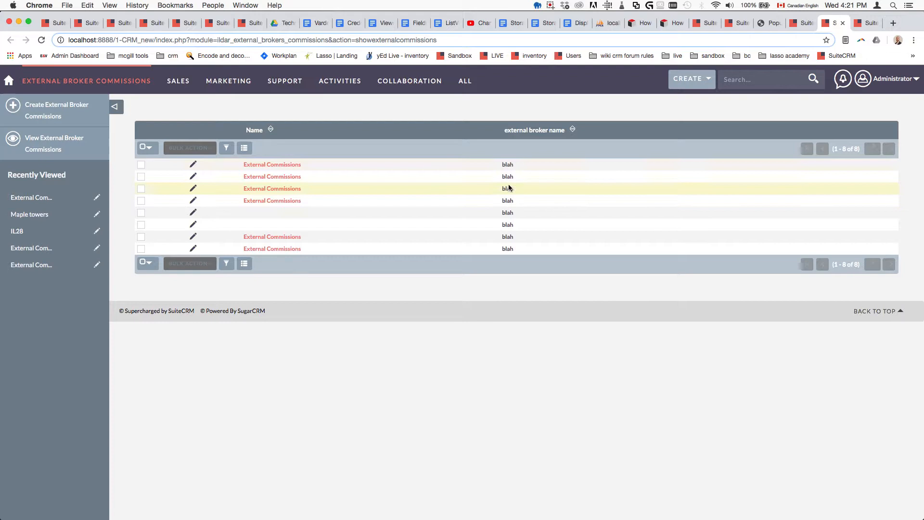
mouse_move(503, 176)
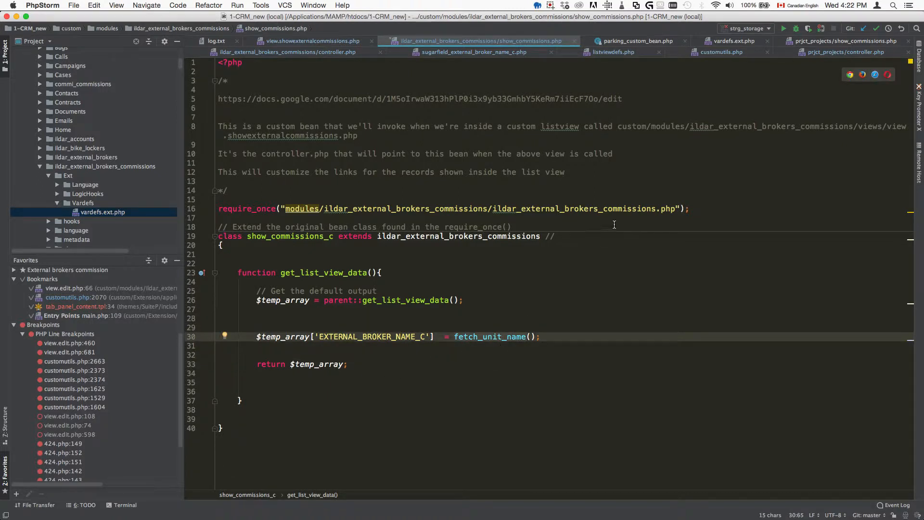
mouse_move(713, 318)
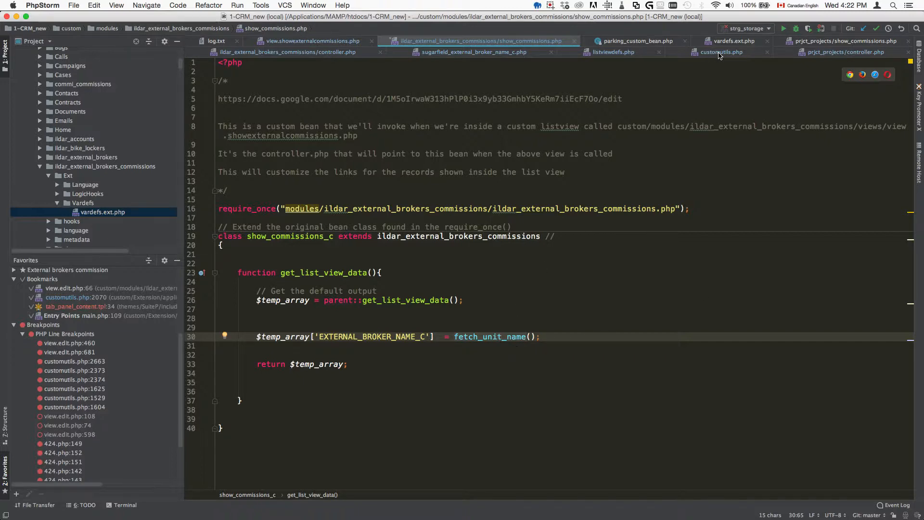
Step: Check fetch_unit_name in customutils.php, the broker listviewdefs column and the projects controller, ending on the commissions controller
left_click(718, 52)
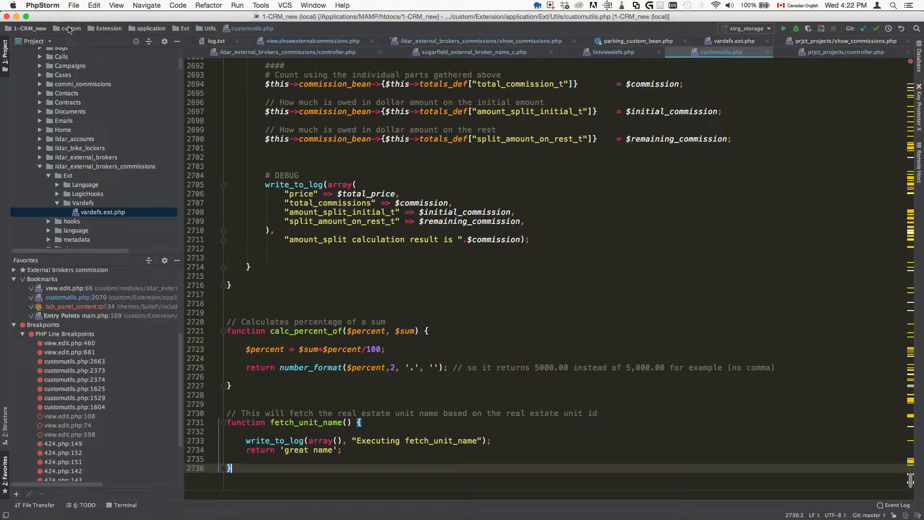
mouse_move(230, 23)
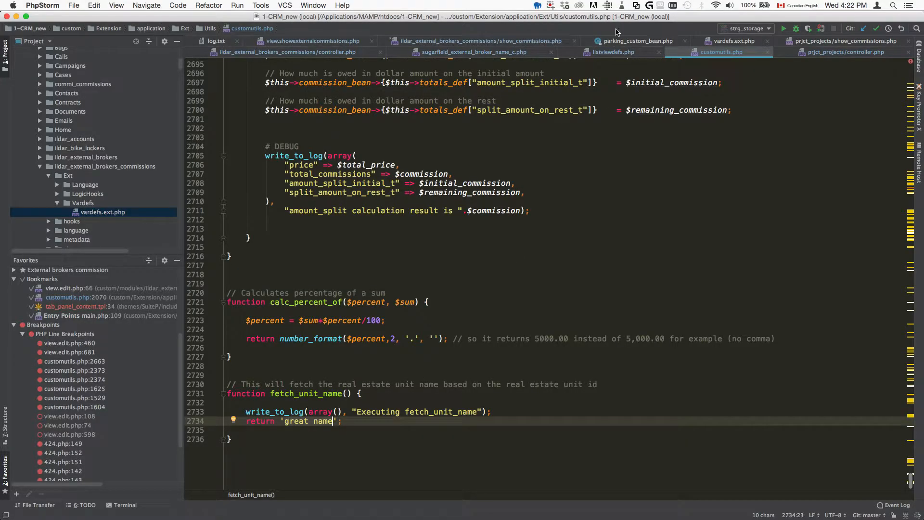
left_click(612, 52)
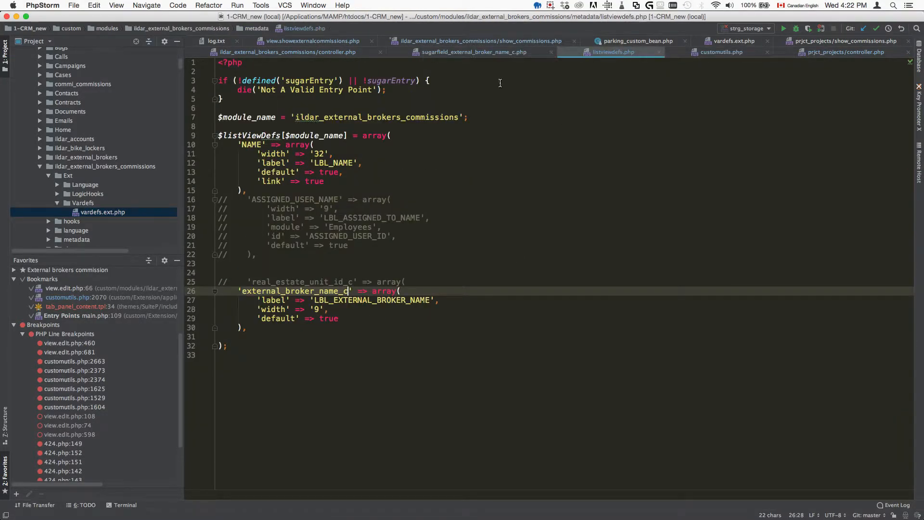
left_click(720, 52)
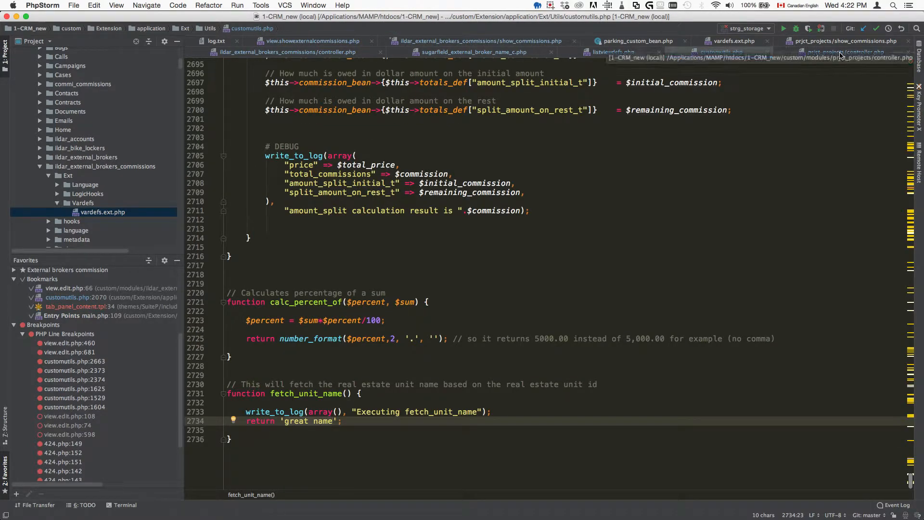
left_click(843, 52)
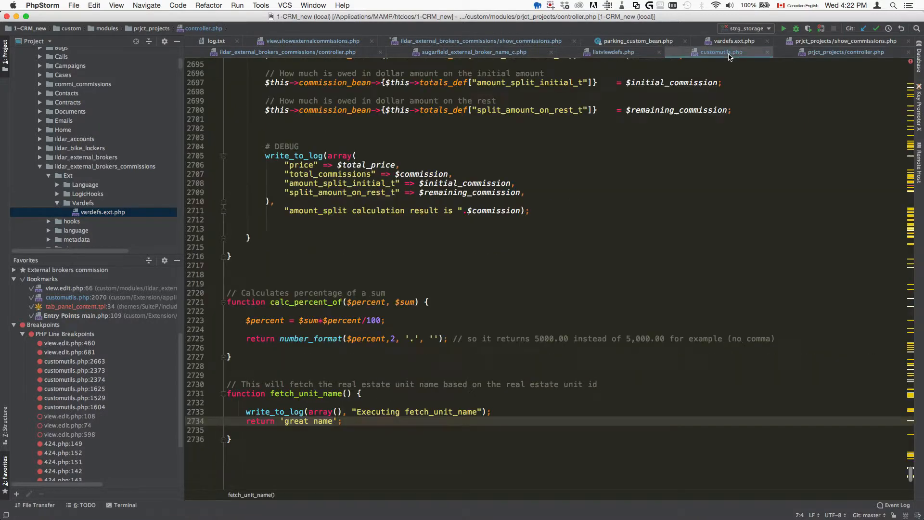
left_click(288, 52)
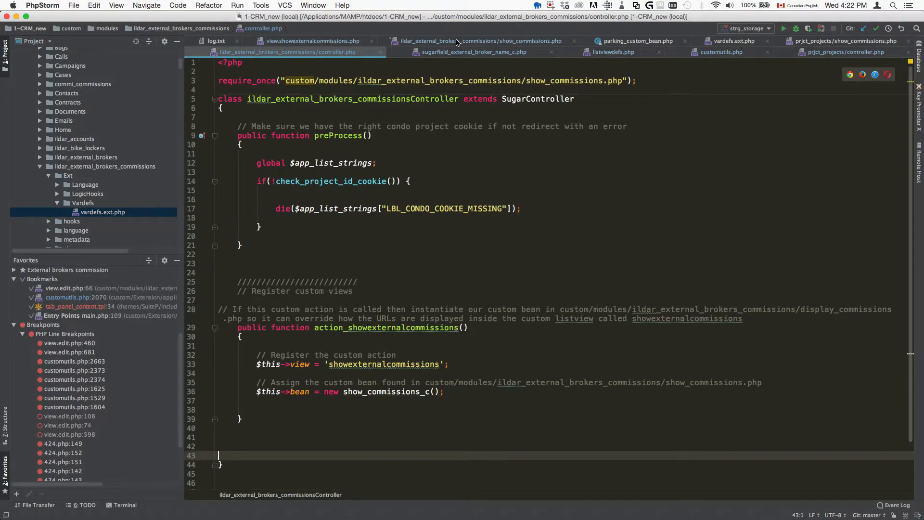
Step: Remove the blank lines around the EXTERNAL_BROKER_NAME_C assignment in show_commissions.php's get_list_view_data
left_click(481, 40)
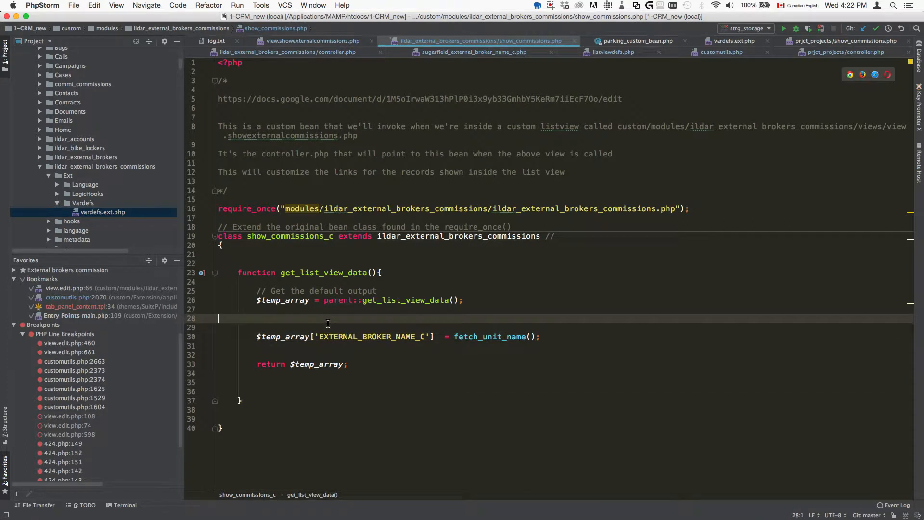
key("Backspace")
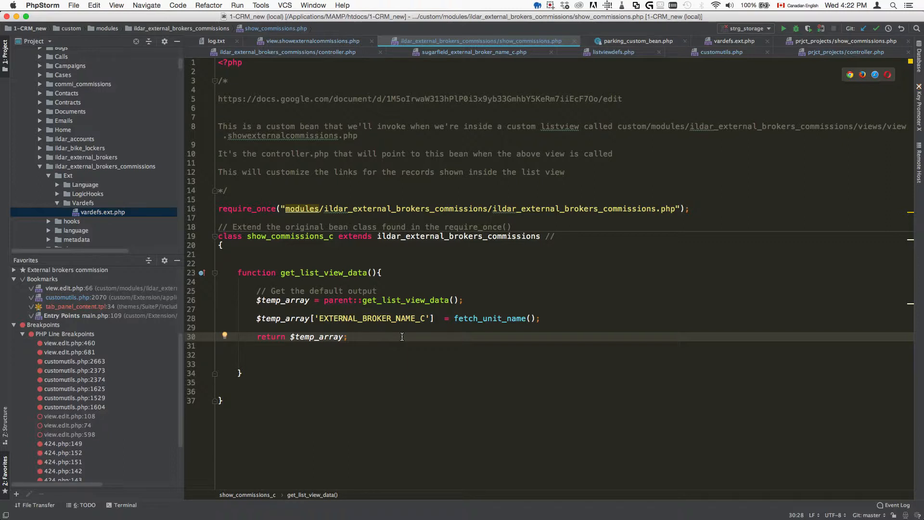
left_click(539, 318)
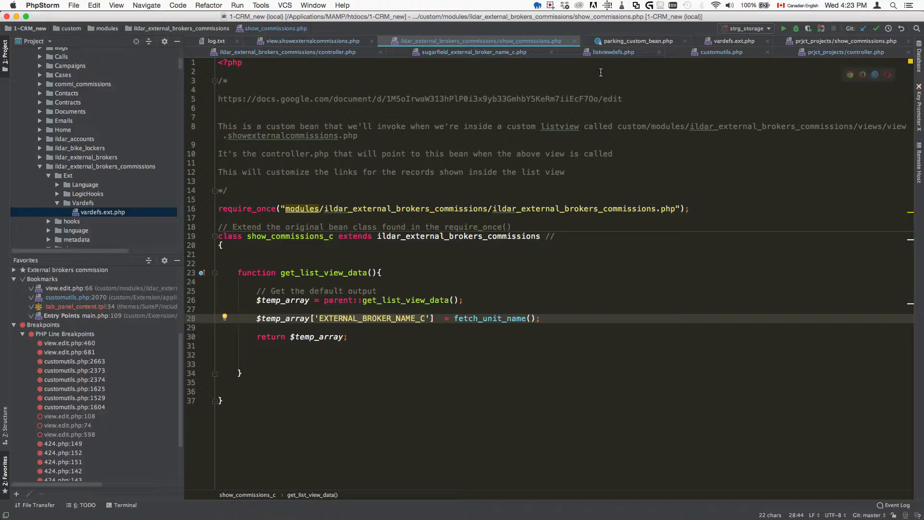
left_click(371, 318)
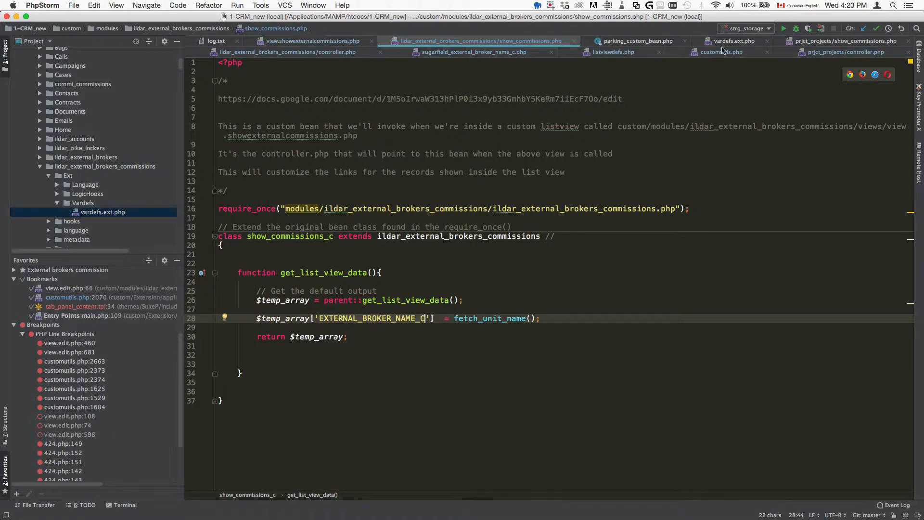
mouse_move(730, 46)
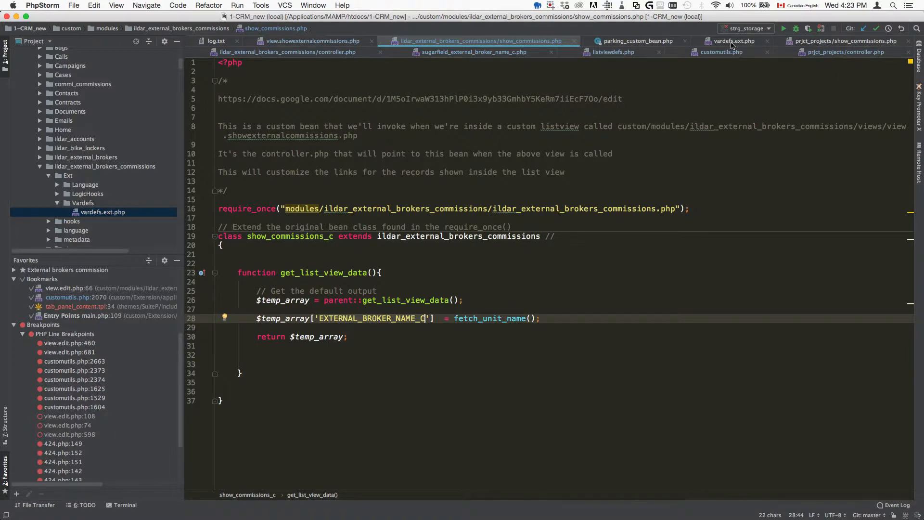
left_click(734, 41)
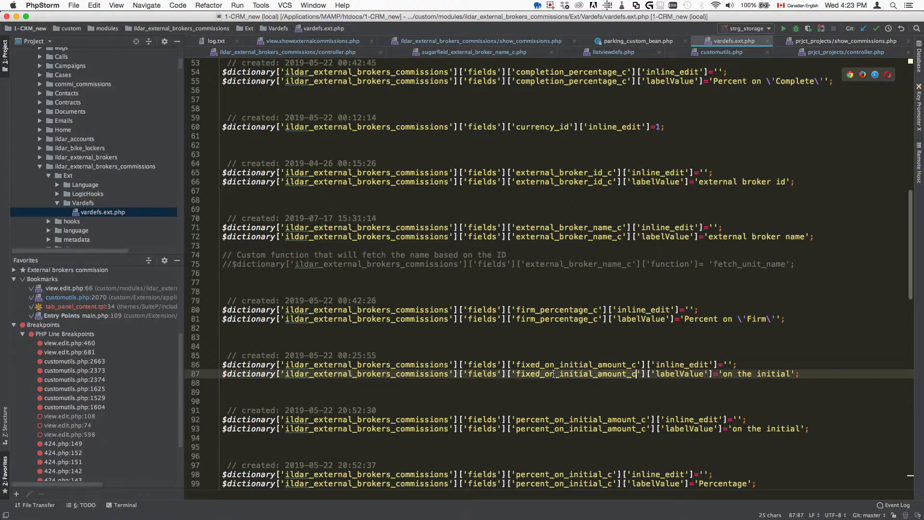
scroll("down", 3)
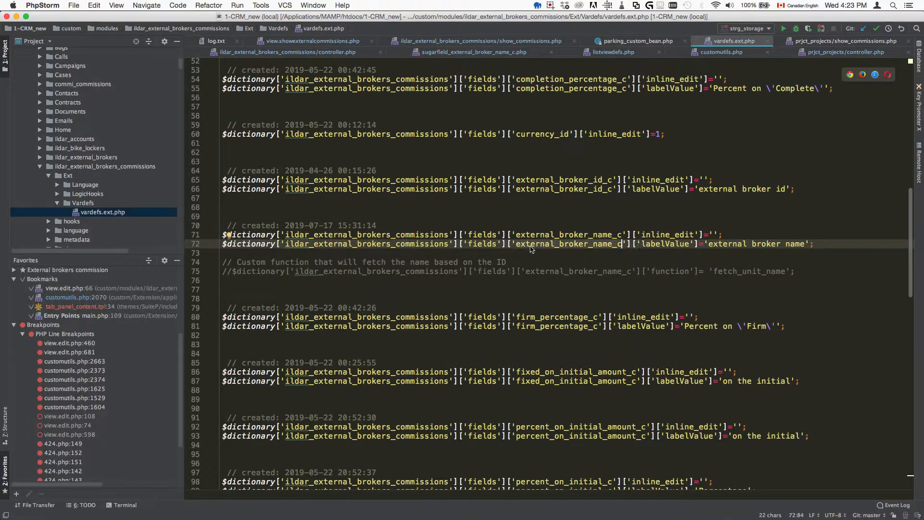
mouse_move(574, 200)
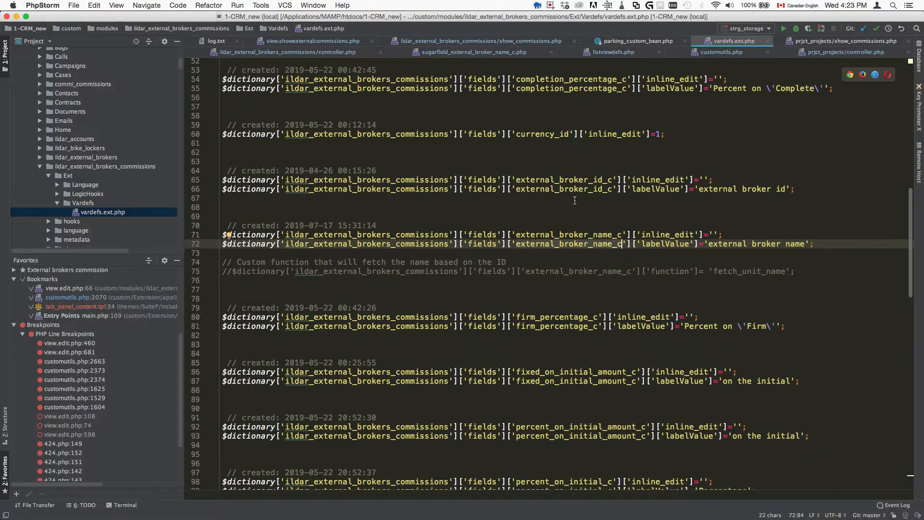
mouse_move(484, 41)
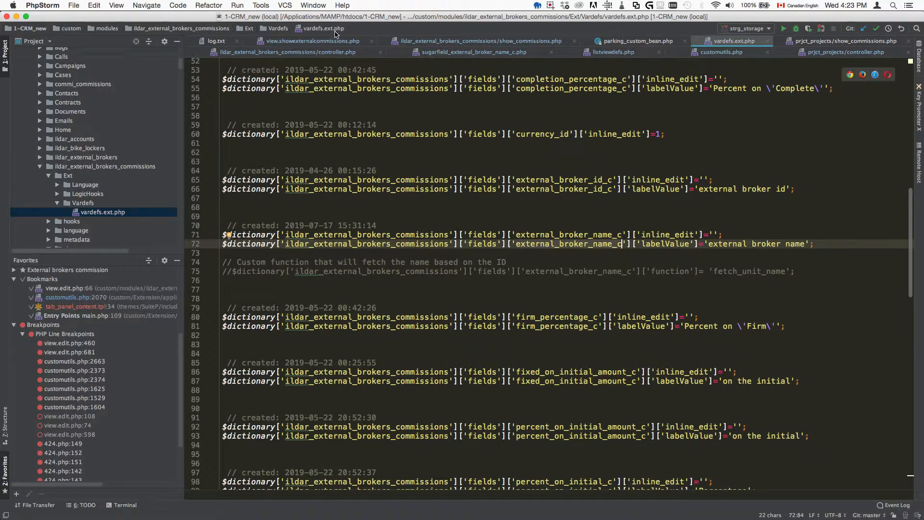
left_click(288, 52)
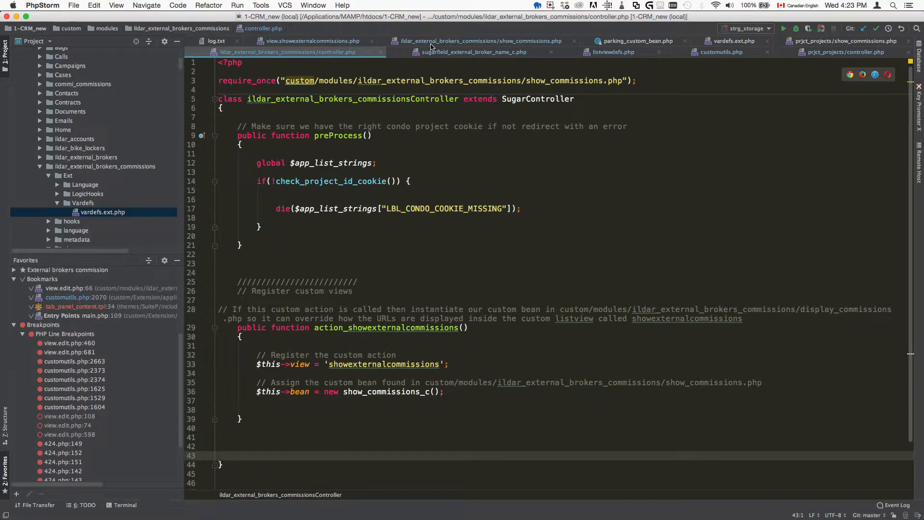
left_click(478, 41)
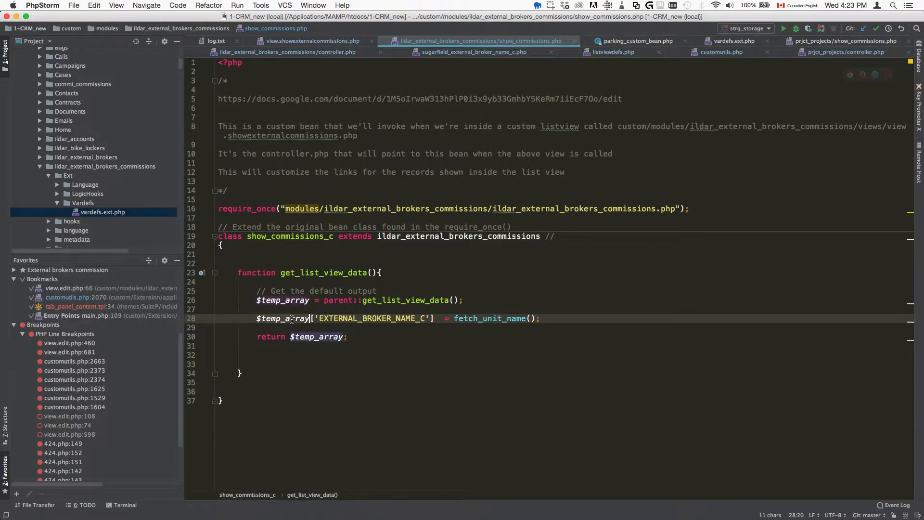
left_click(423, 337)
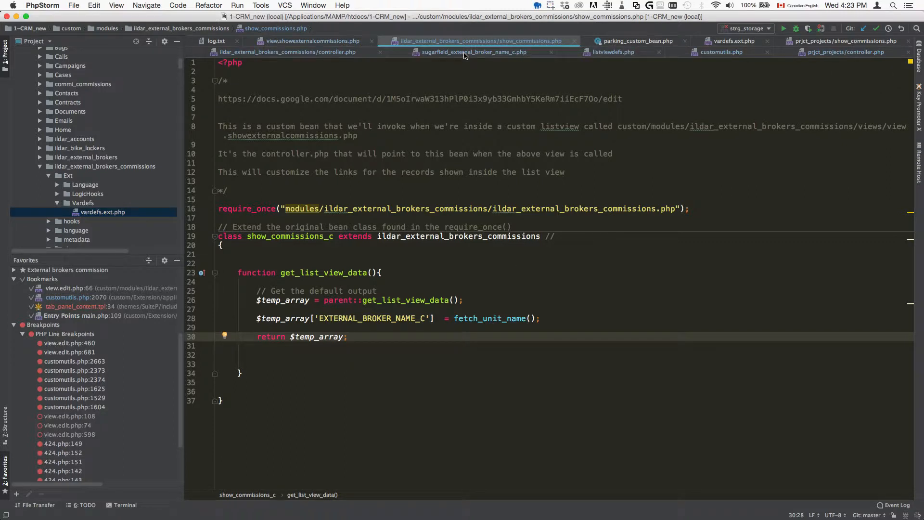
Step: Check log.txt for fetch_unit_name executions while looking at parking_custom_bean.php
left_click(637, 40)
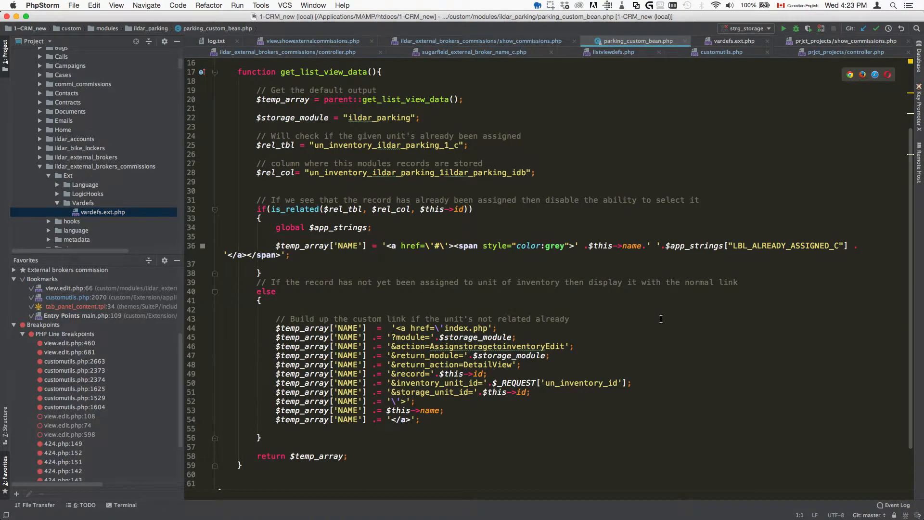
scroll("down", 3)
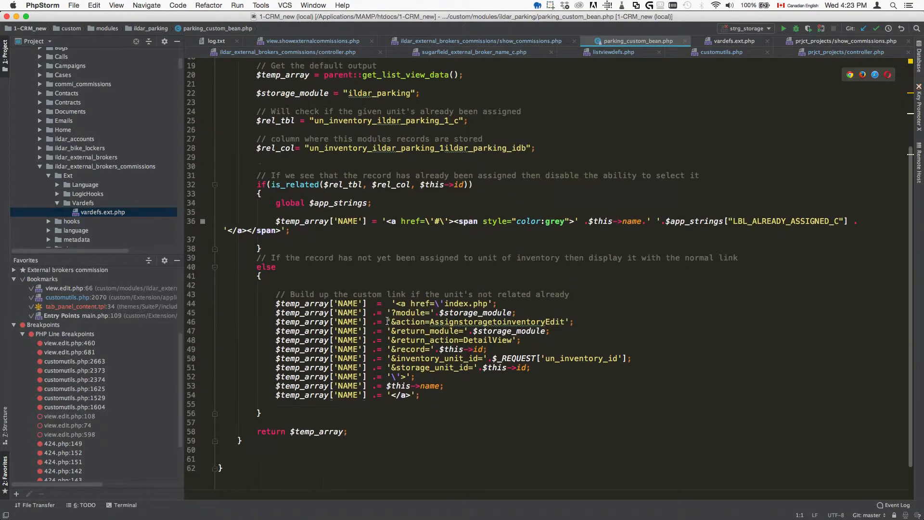
left_click(216, 40)
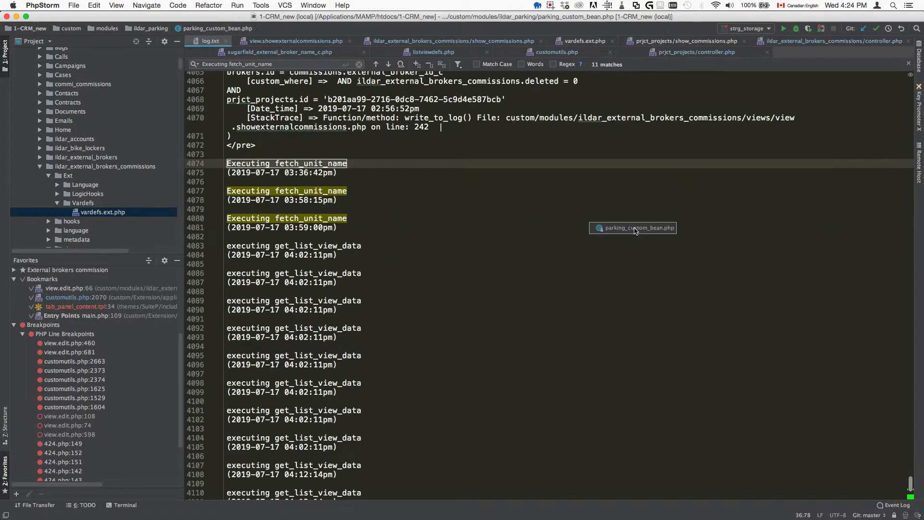
left_click(636, 227)
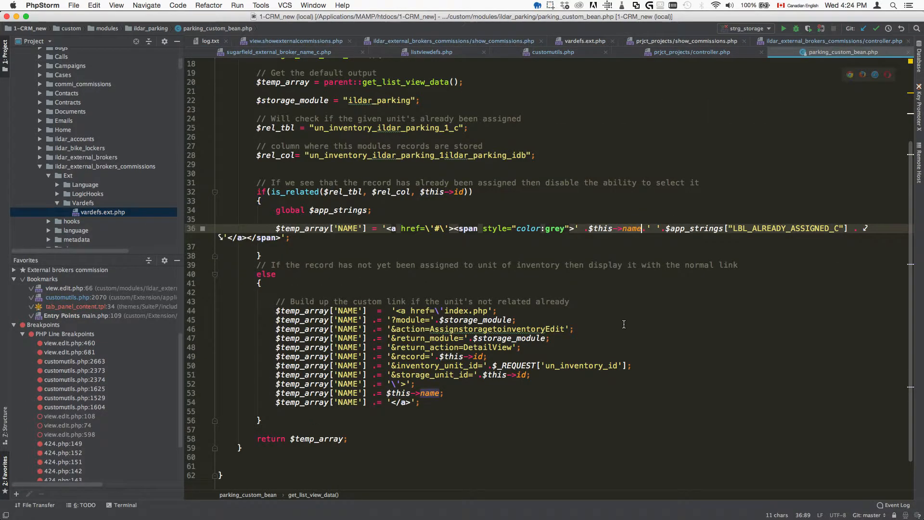
Step: Scroll through parking_custom_bean.php's get_list_view_data that builds unit assignment links
scroll("up", 3)
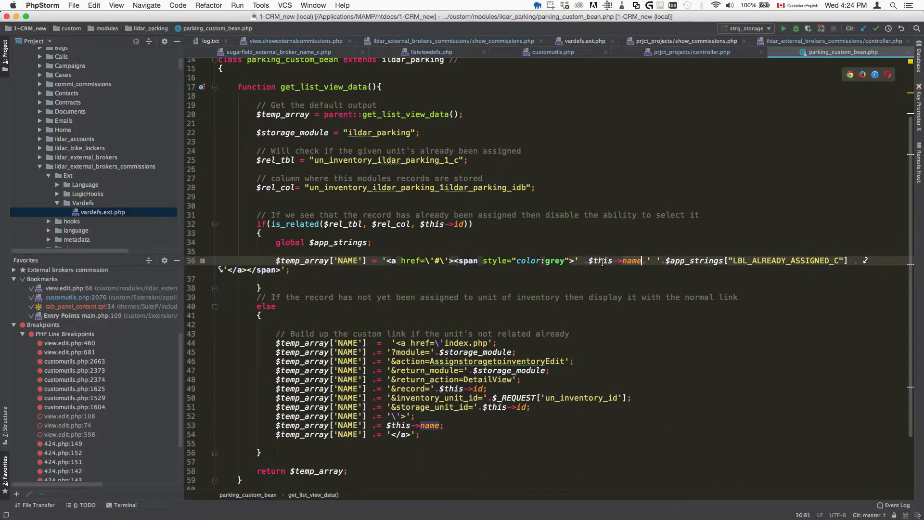
scroll("down", 3)
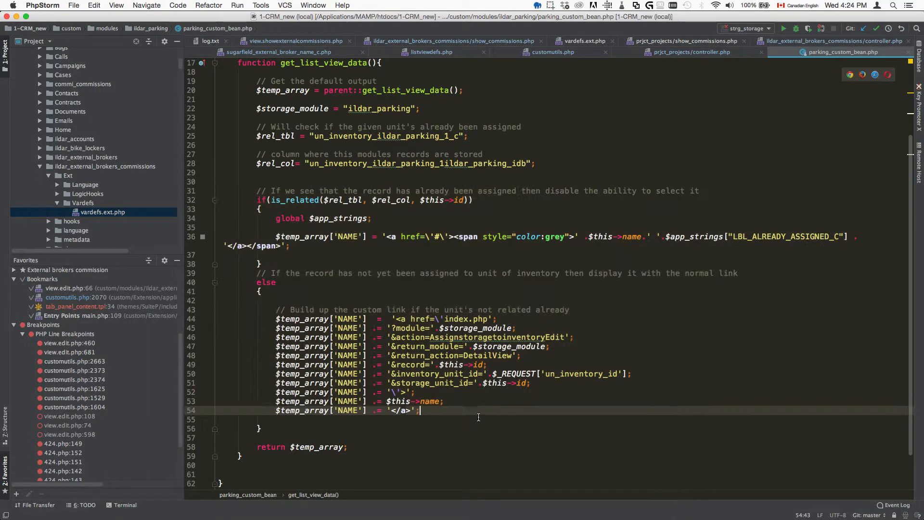
left_click(445, 337)
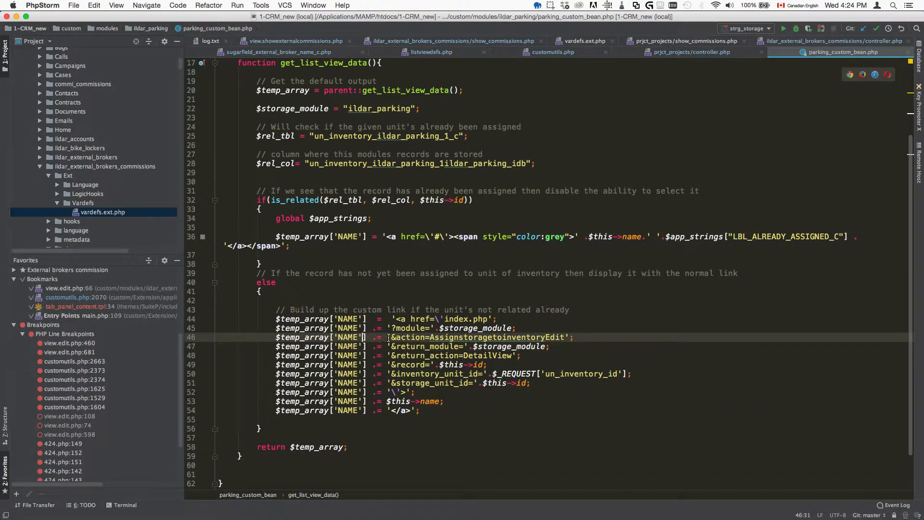
left_click(416, 345)
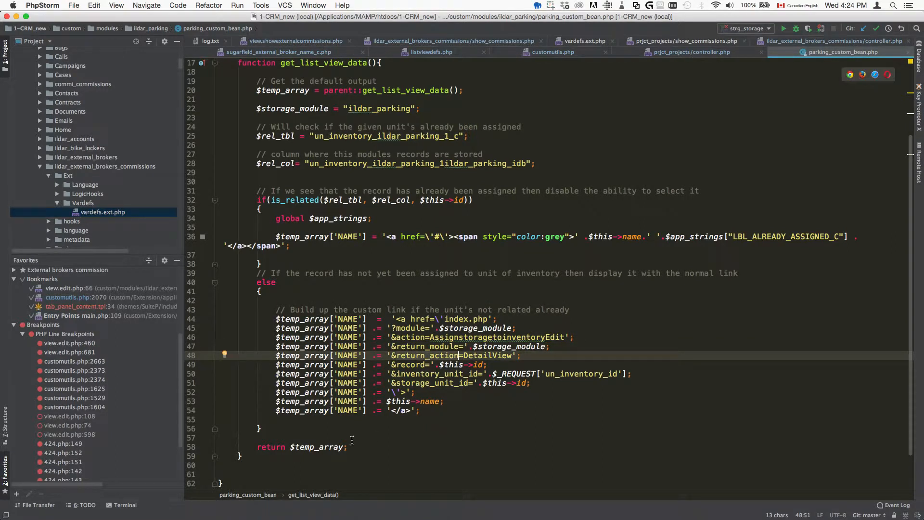
mouse_move(467, 426)
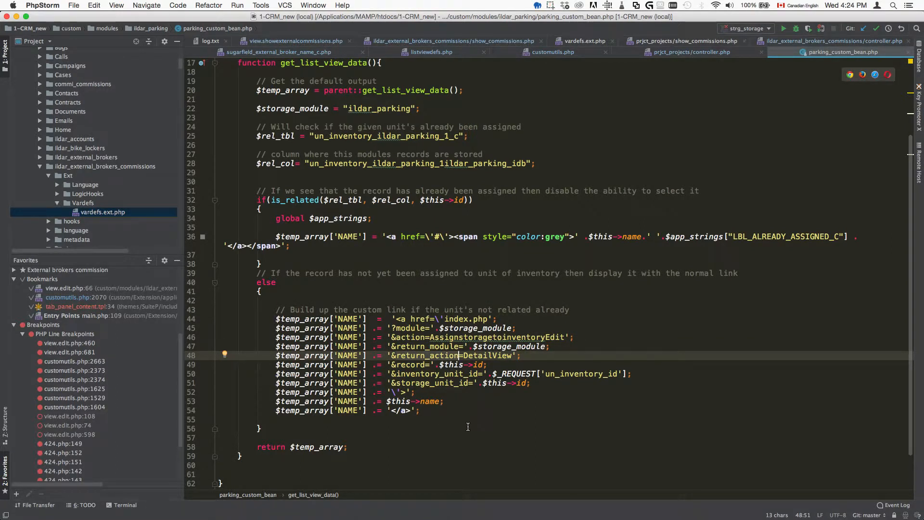